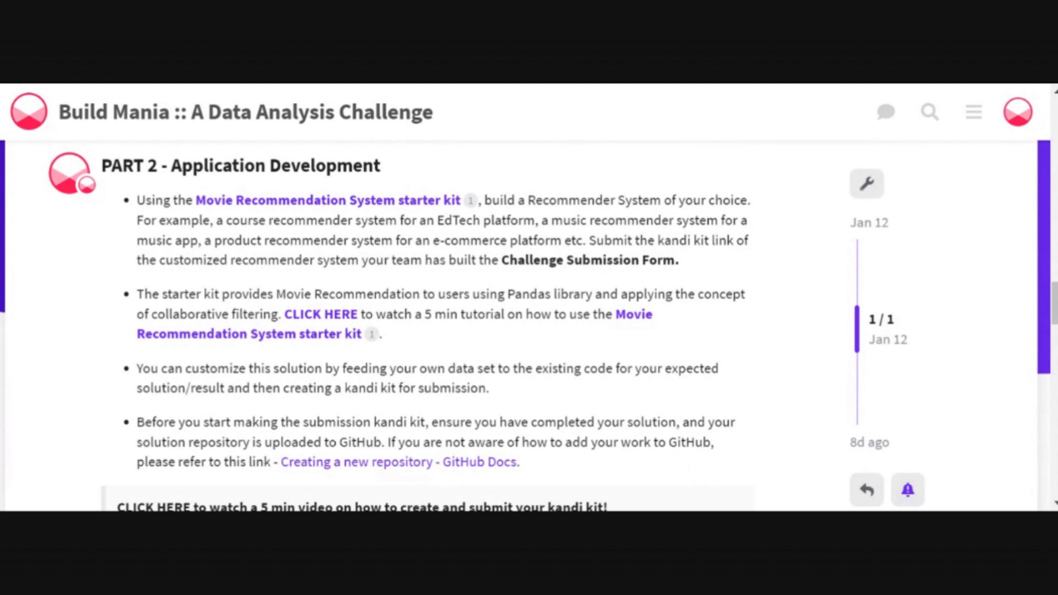
Step: Bring up the Movie Recommendation System with Pandas kit and review its Deployment Information
scroll(up, 3)
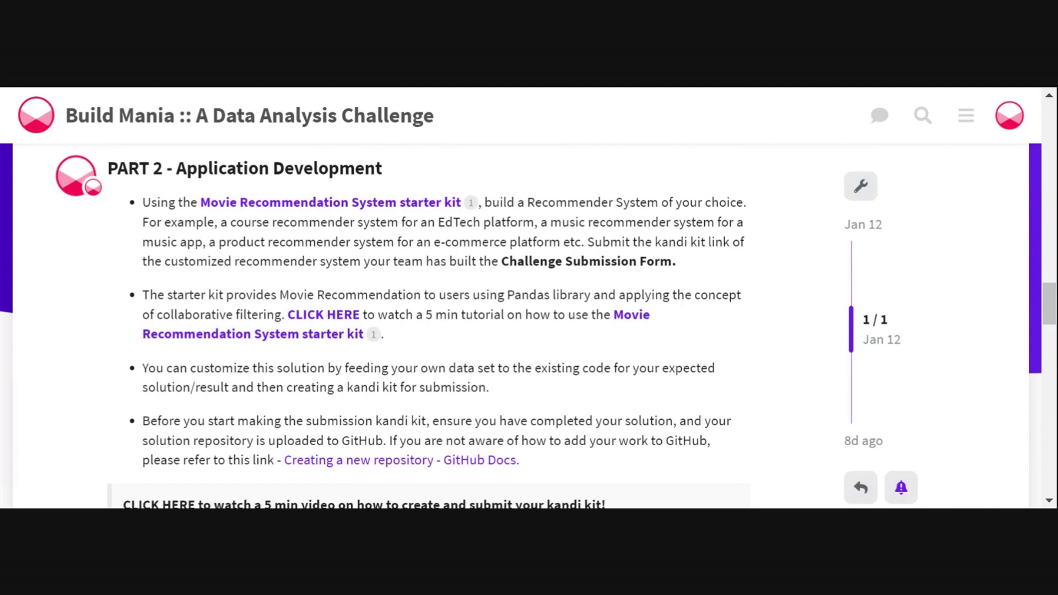
mouse_move(623, 326)
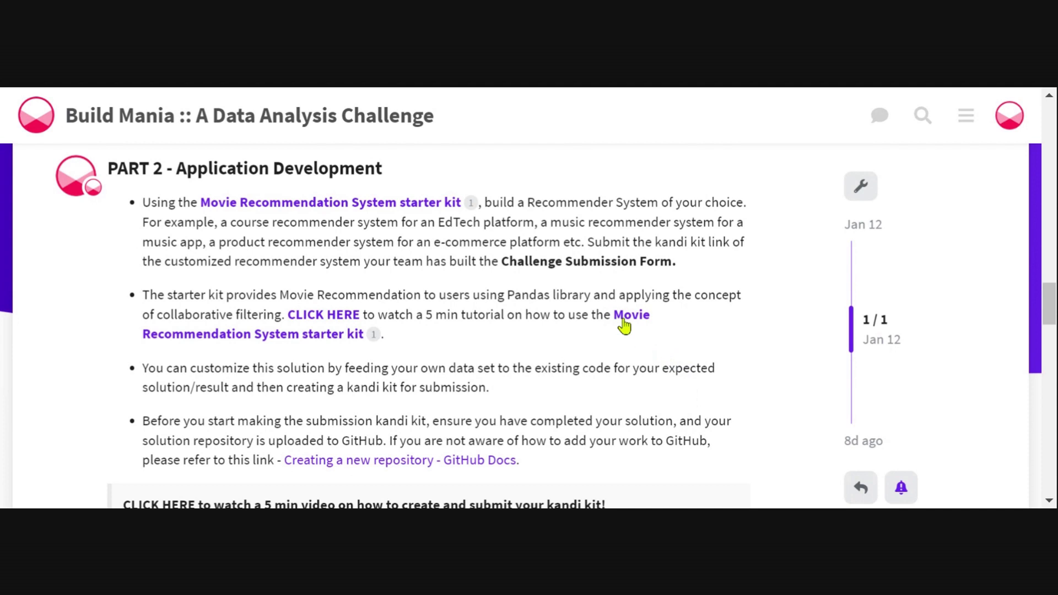
mouse_move(623, 326)
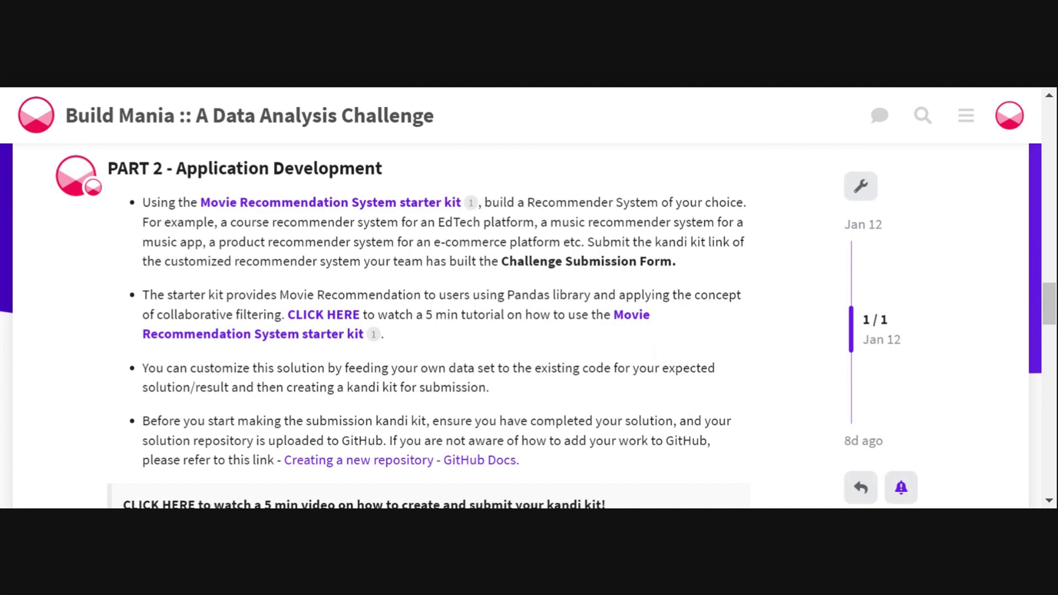
mouse_move(621, 324)
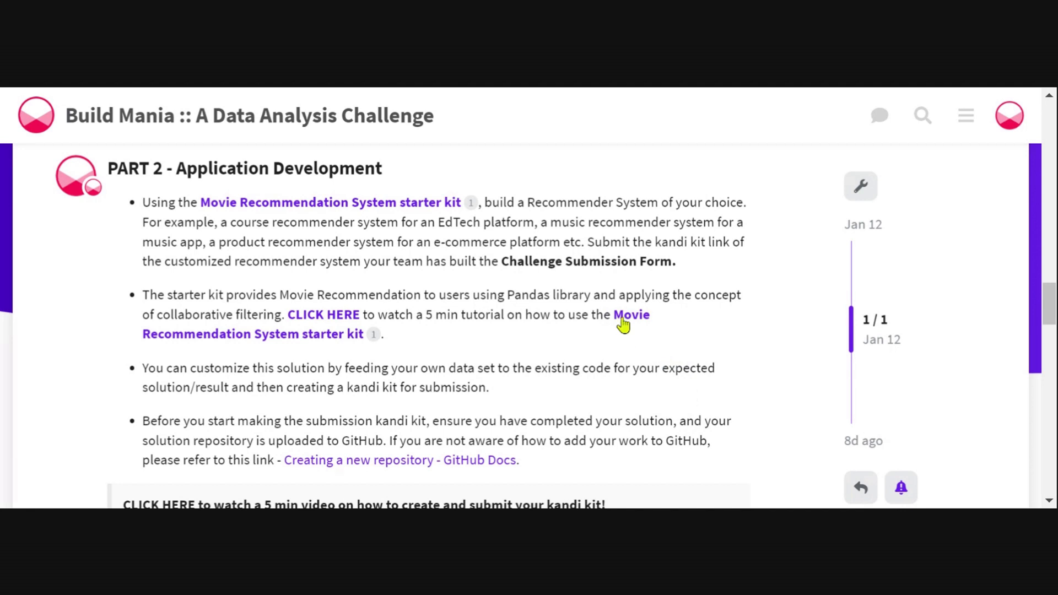
mouse_move(622, 324)
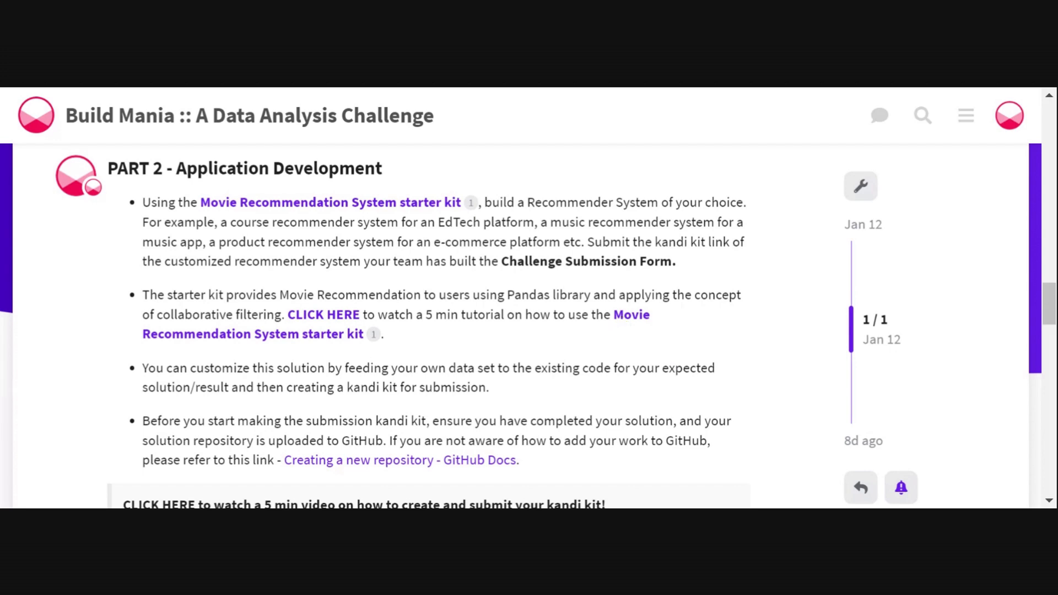
click(328, 202)
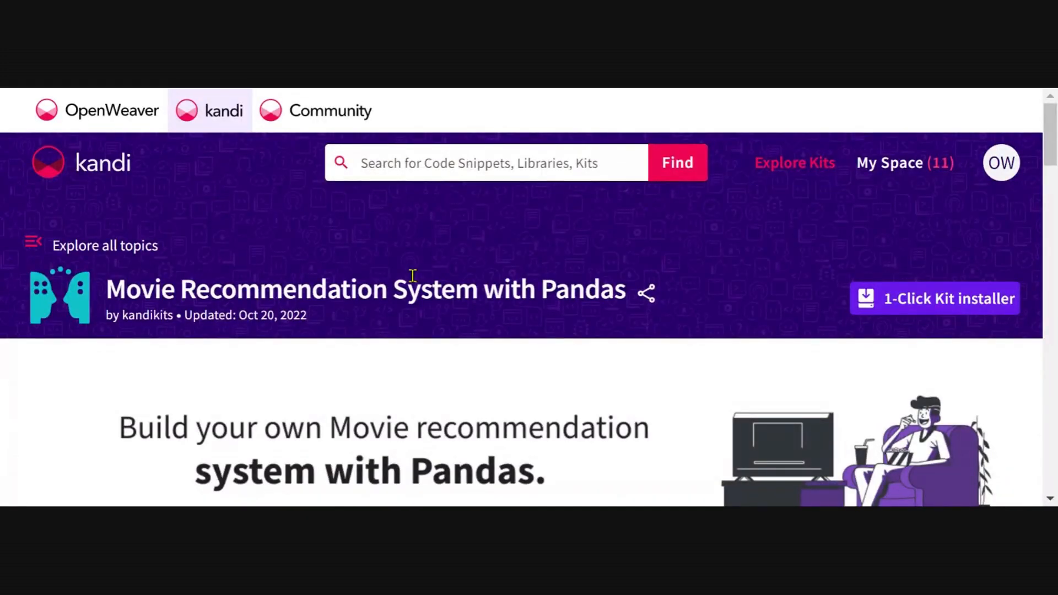
scroll(down, 3)
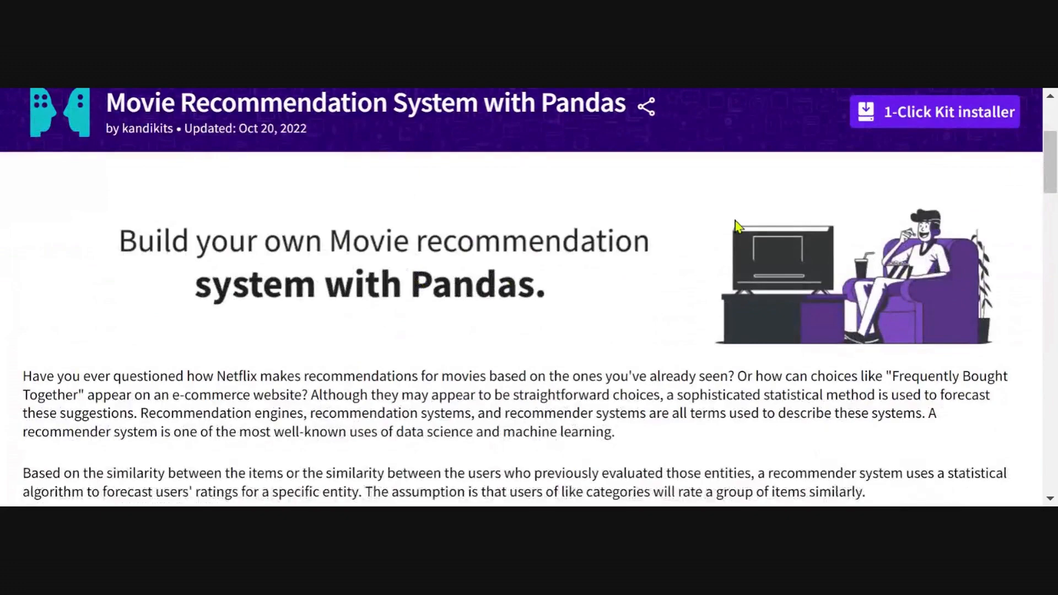
mouse_move(523, 368)
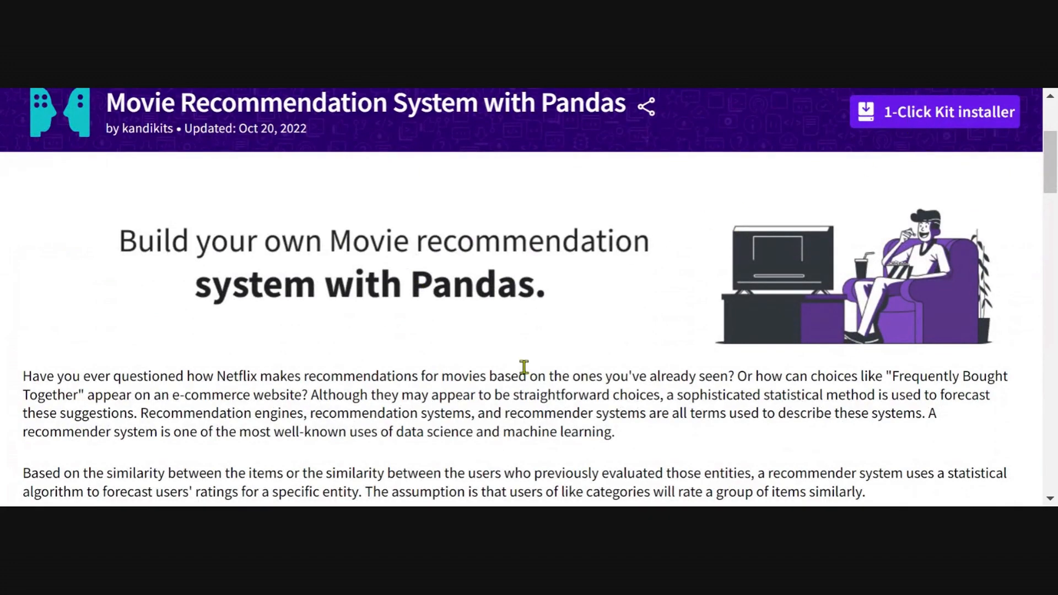
scroll(down, 3)
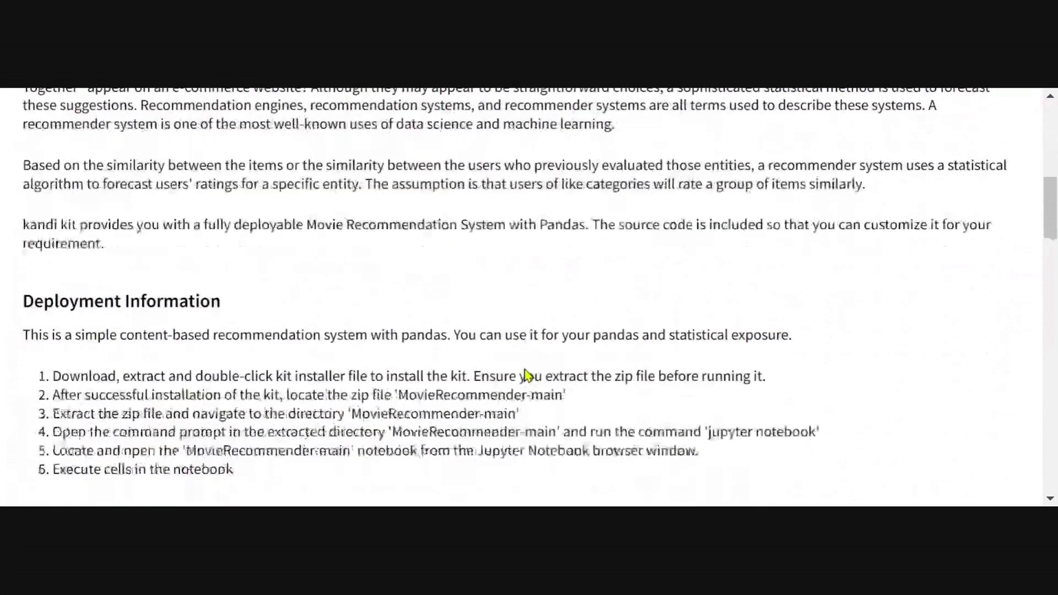
scroll(down, 3)
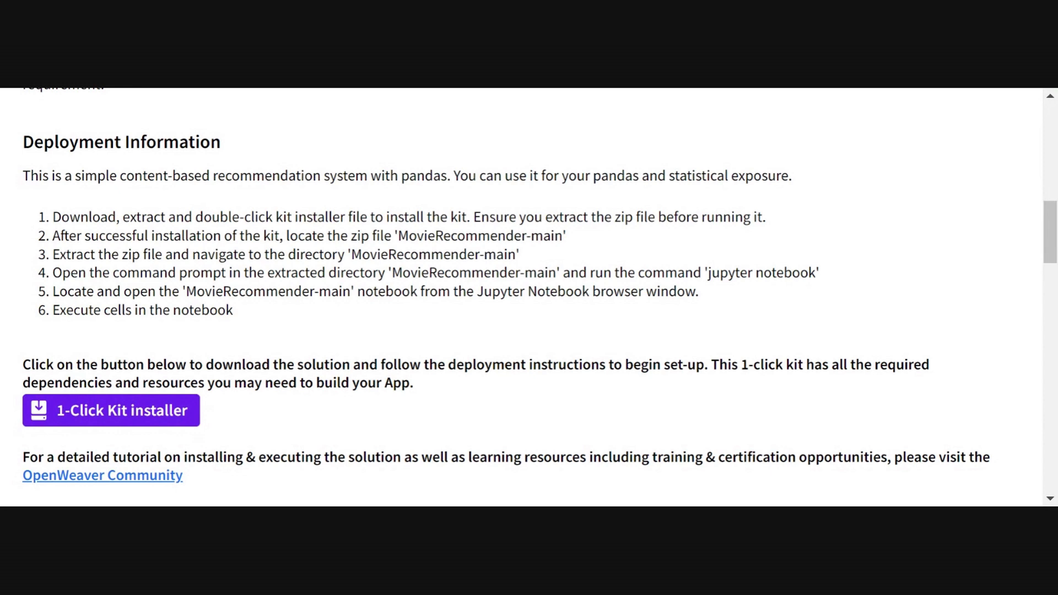
mouse_move(834, 412)
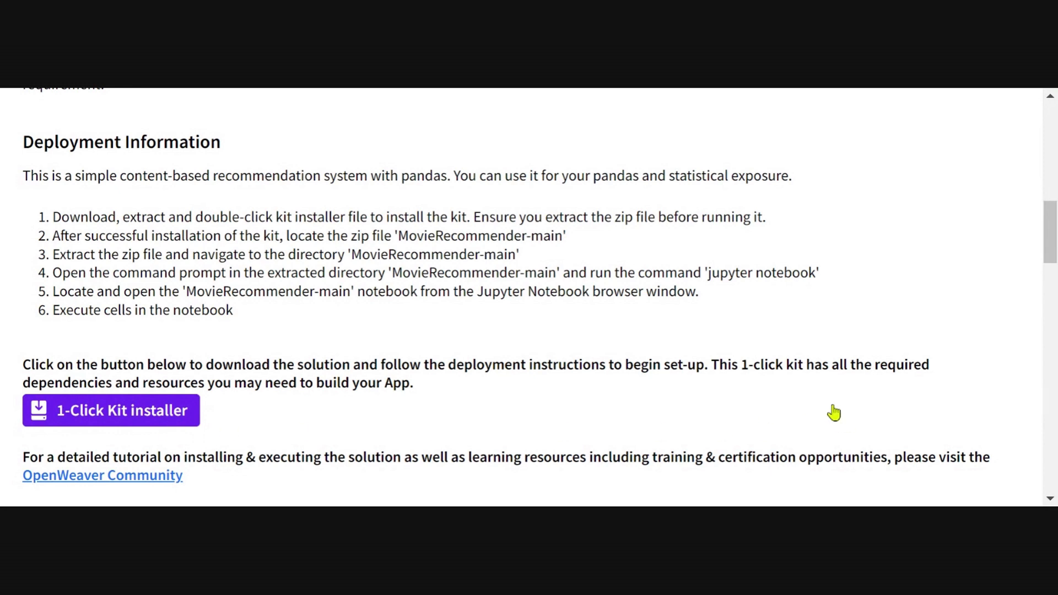
mouse_move(886, 354)
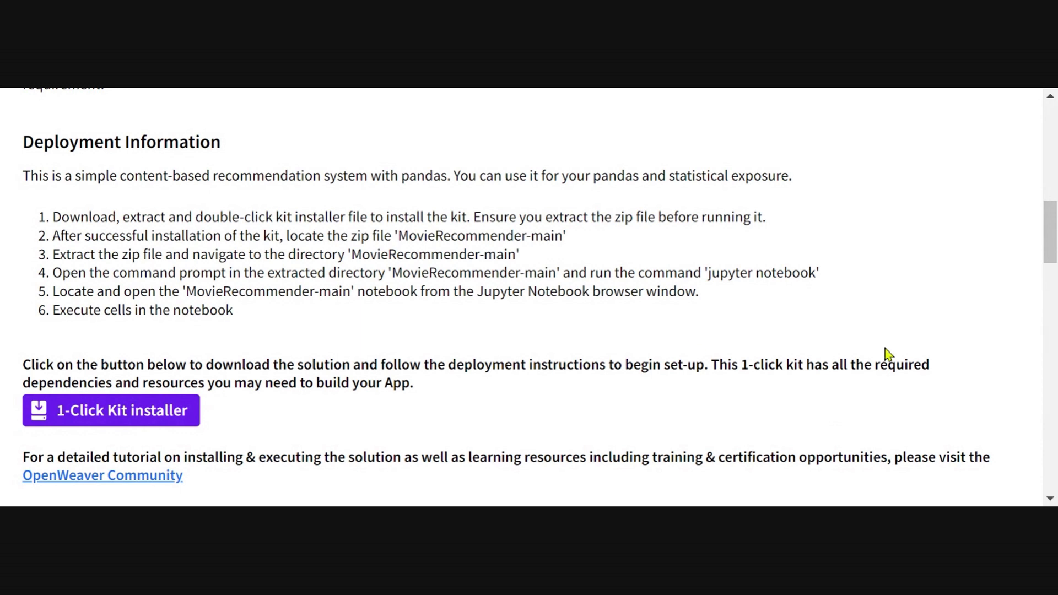
mouse_move(794, 92)
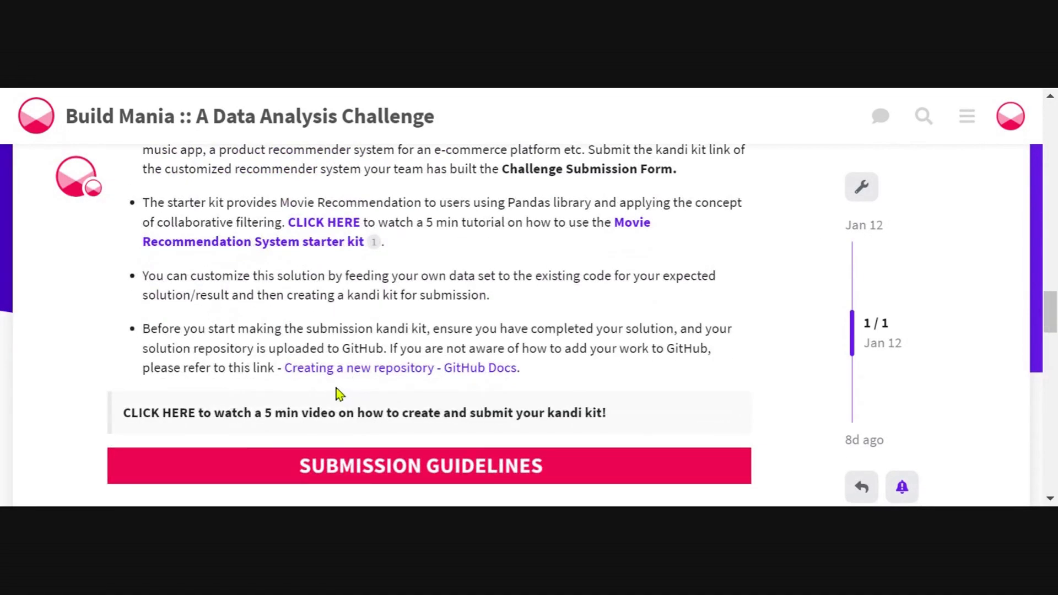
mouse_move(365, 223)
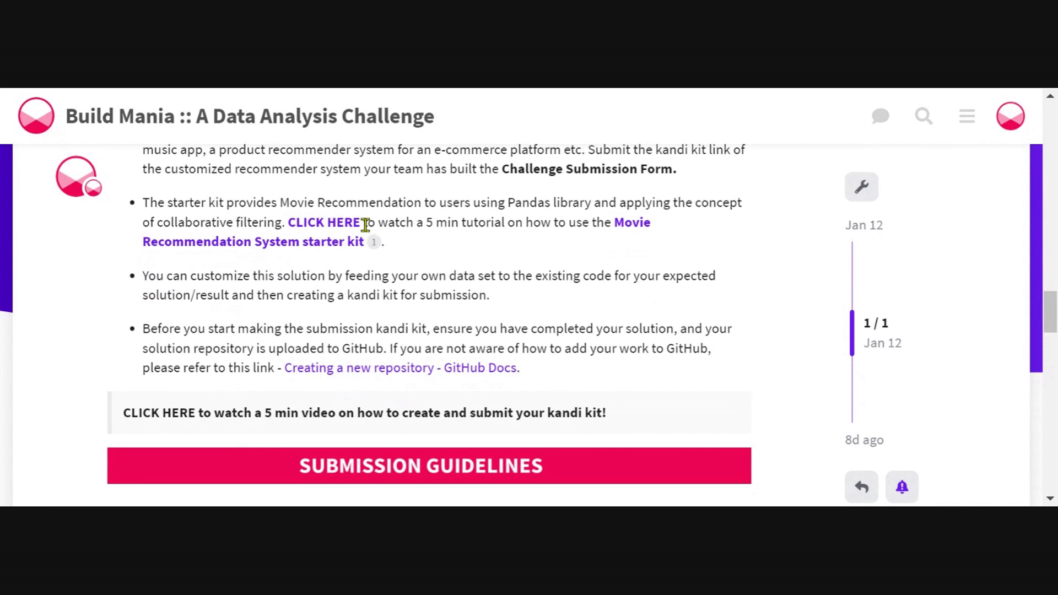
mouse_move(347, 239)
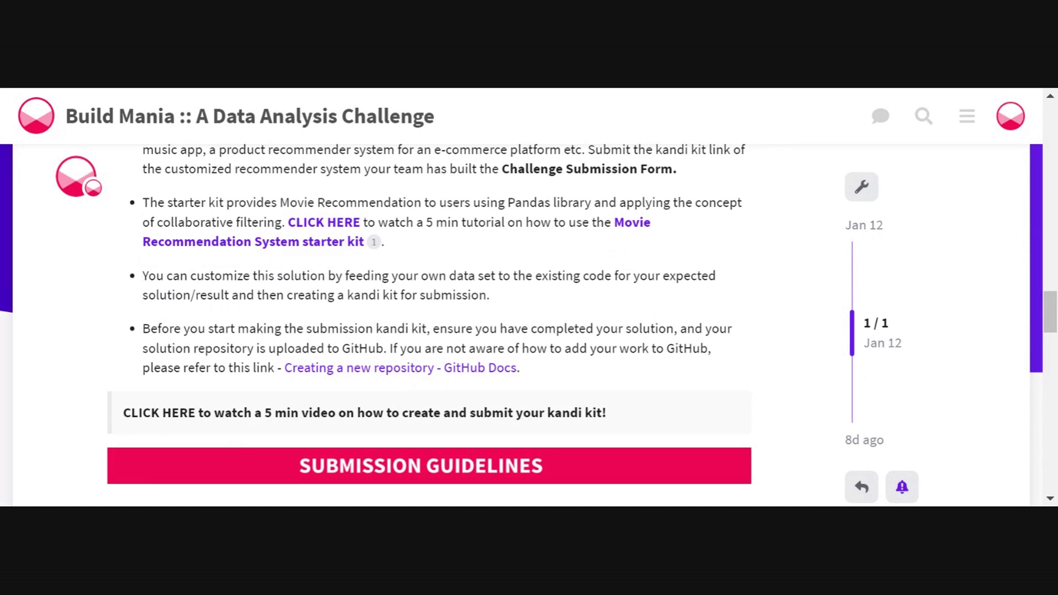
mouse_move(296, 231)
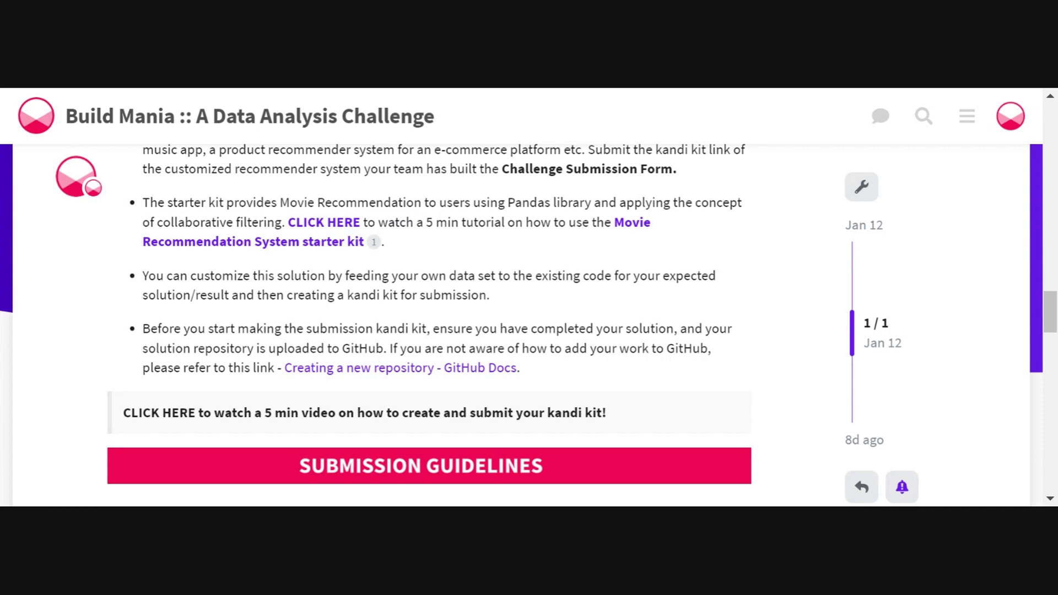
Step: Scroll through Part 2 of the Build Mania challenge post
scroll(up, 3)
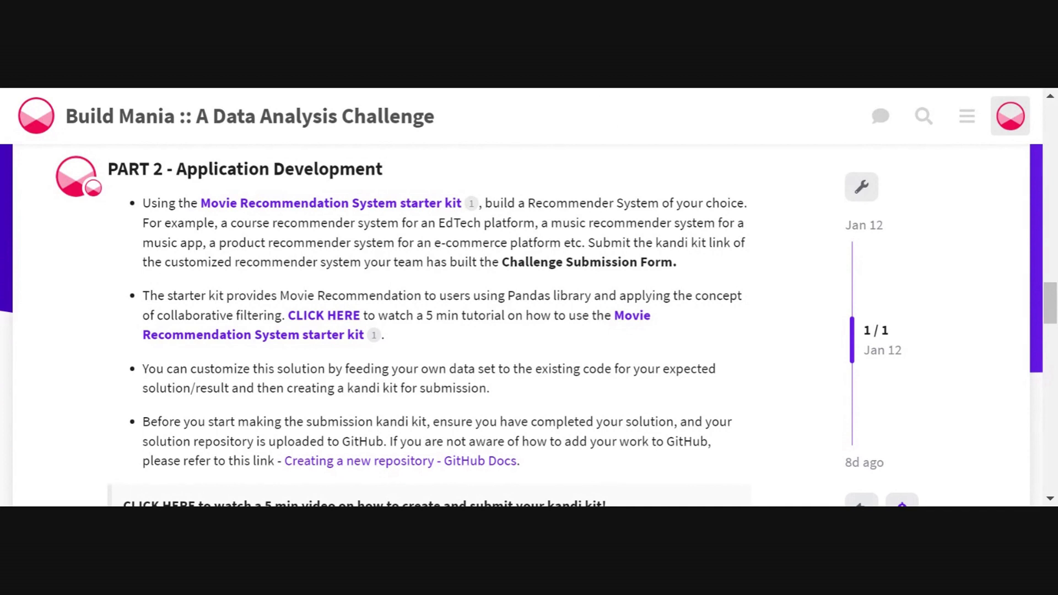
mouse_move(1011, 344)
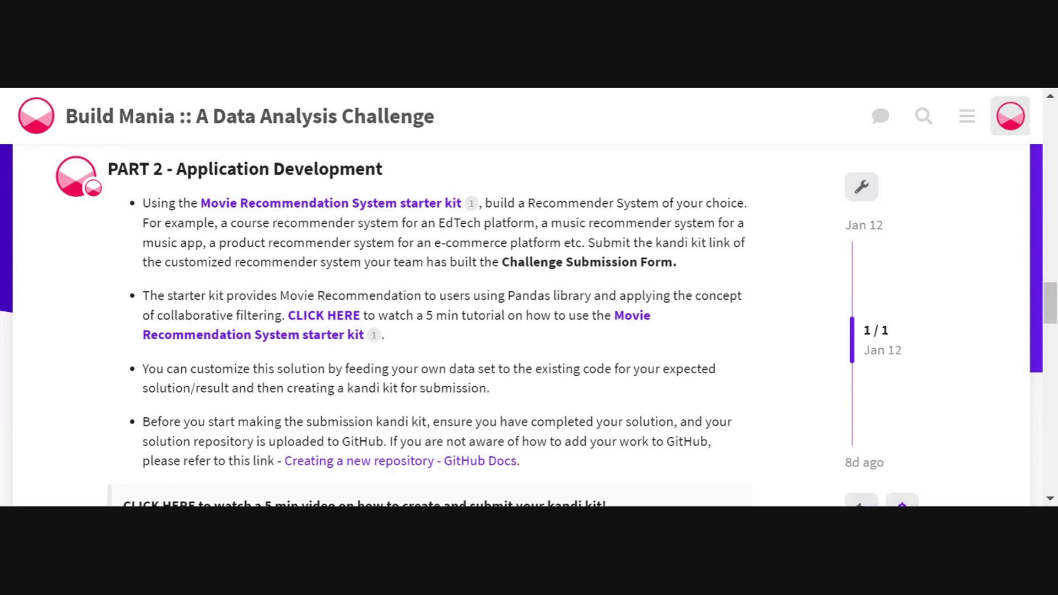
mouse_move(1010, 326)
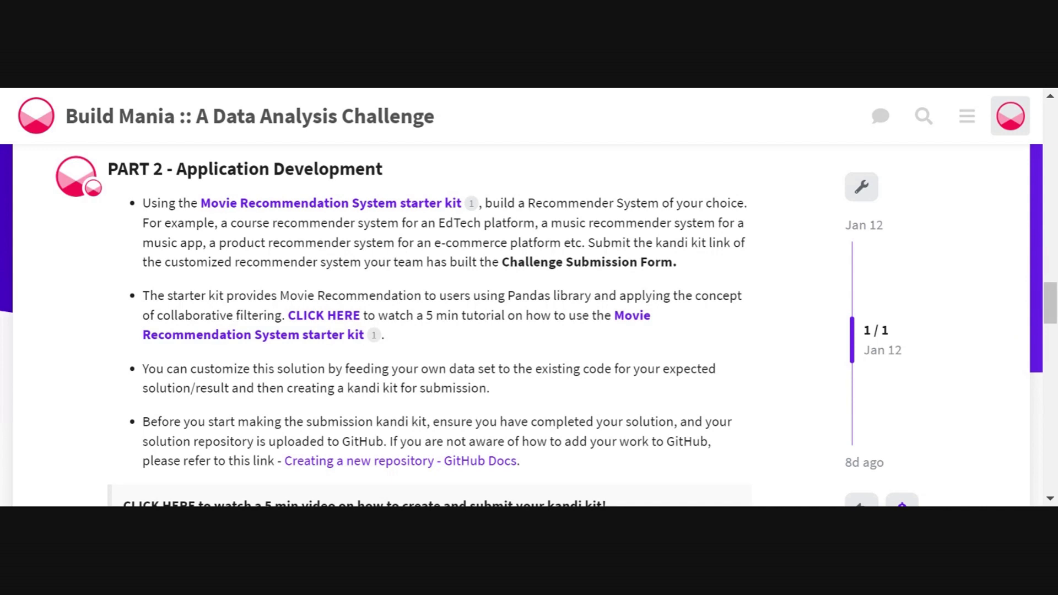
mouse_move(588, 92)
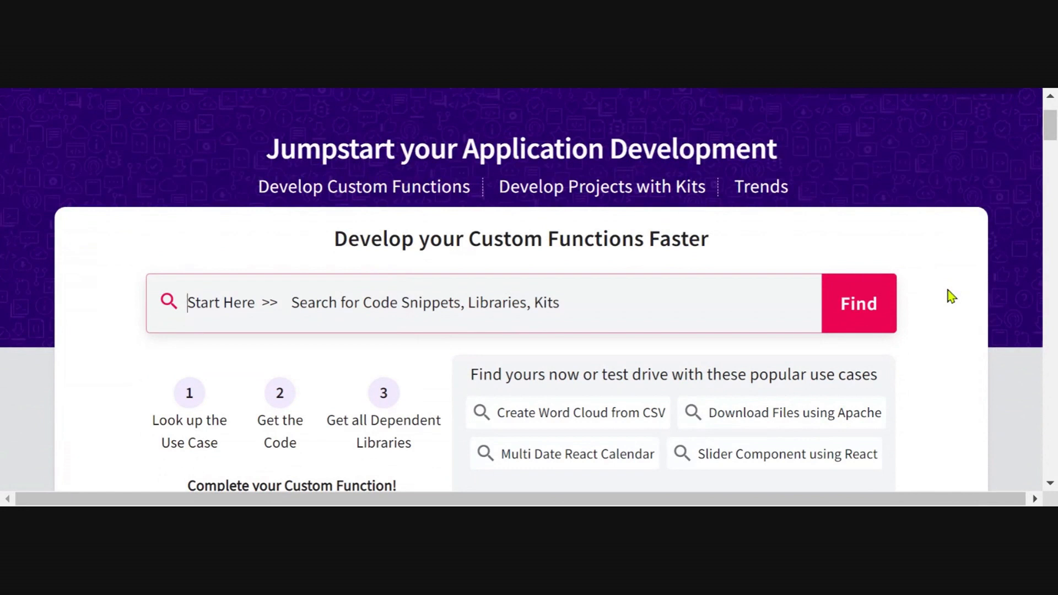
Step: Sign in to kandi with the email account so the home page shows the profile and My Space
scroll(up, 3)
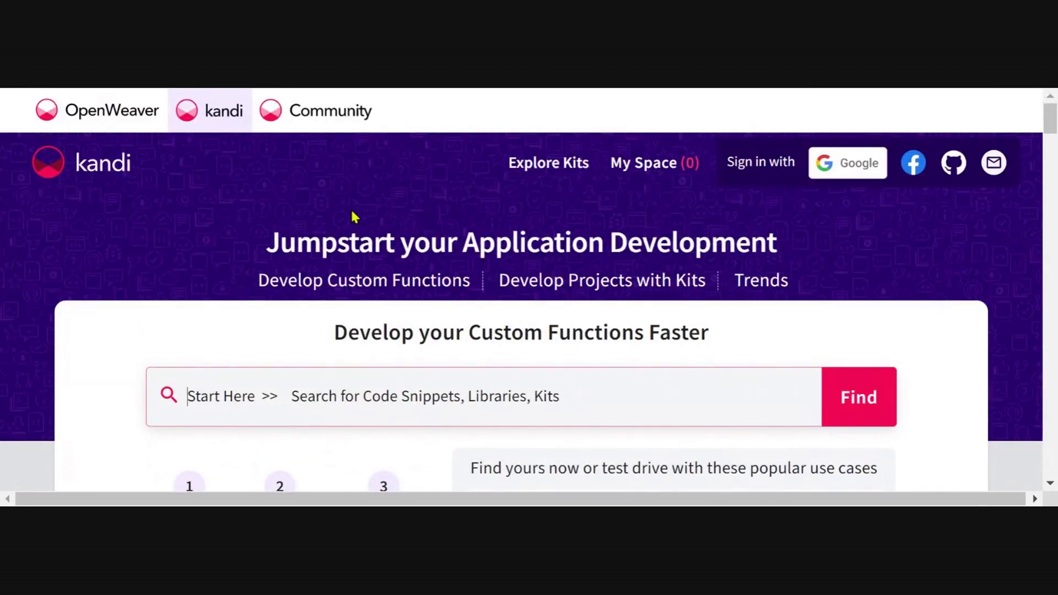
mouse_move(992, 162)
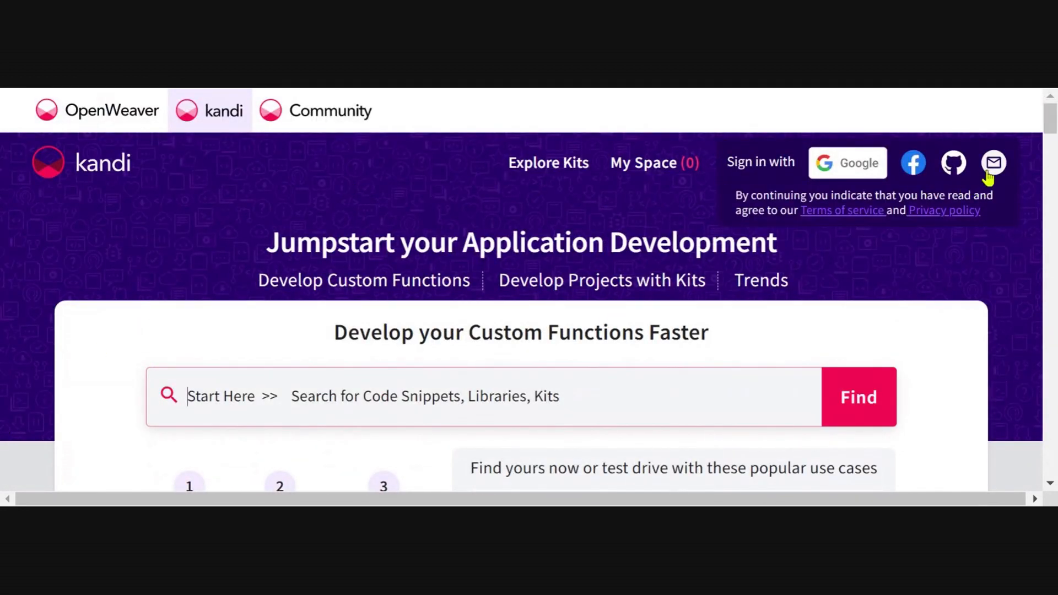
click(991, 163)
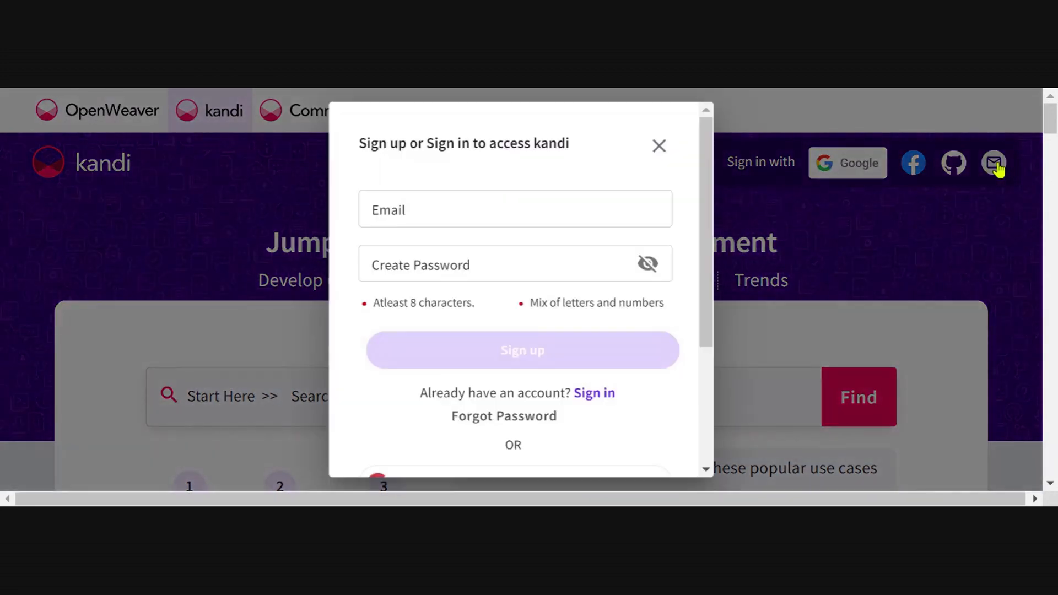
mouse_move(599, 406)
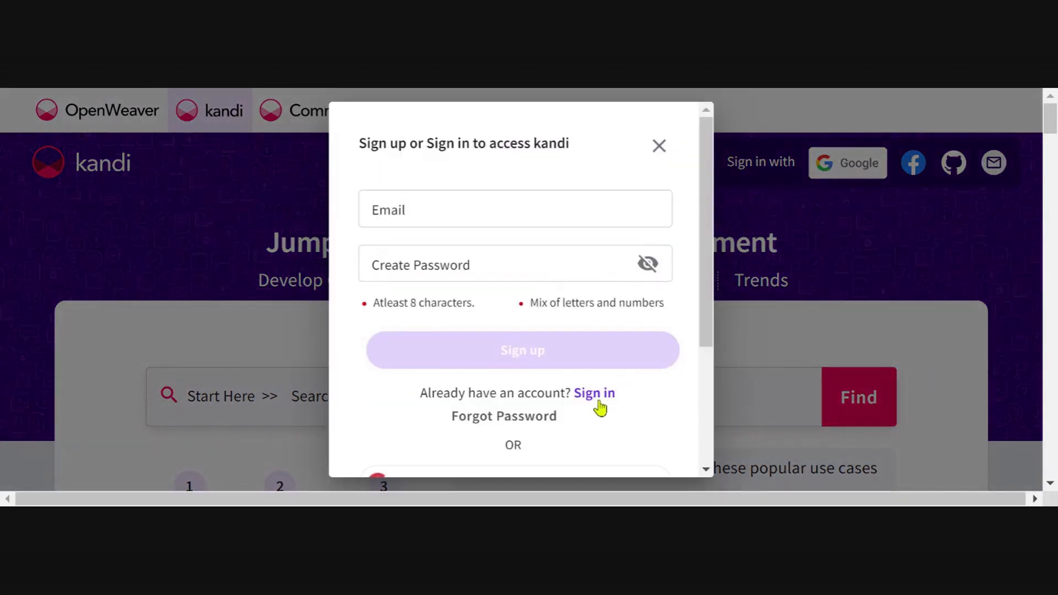
click(594, 392)
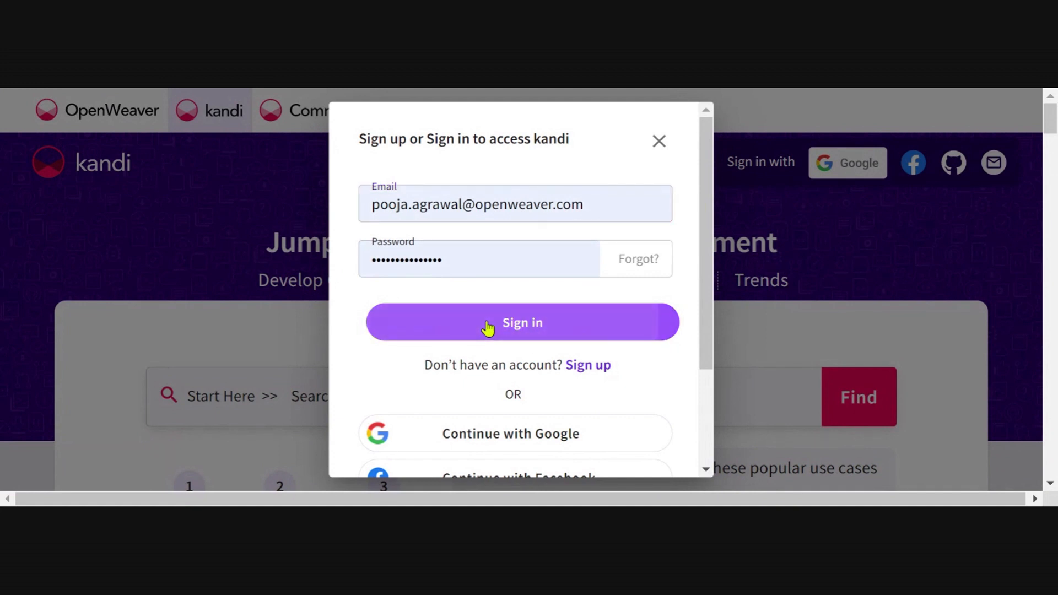
click(521, 322)
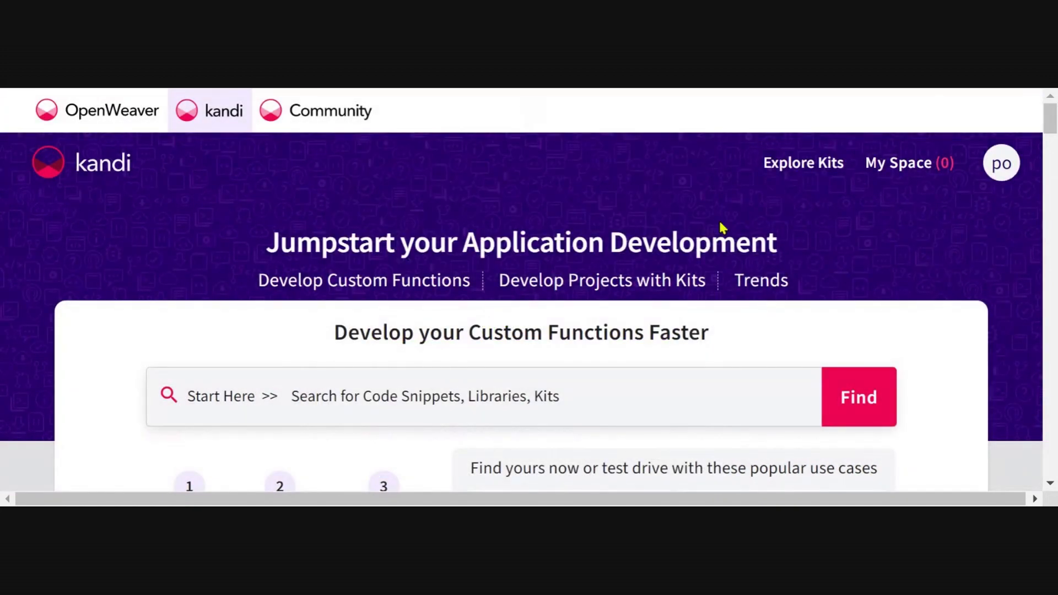
Step: Create a new empty list under My Lists in My Space, making three lists
click(902, 163)
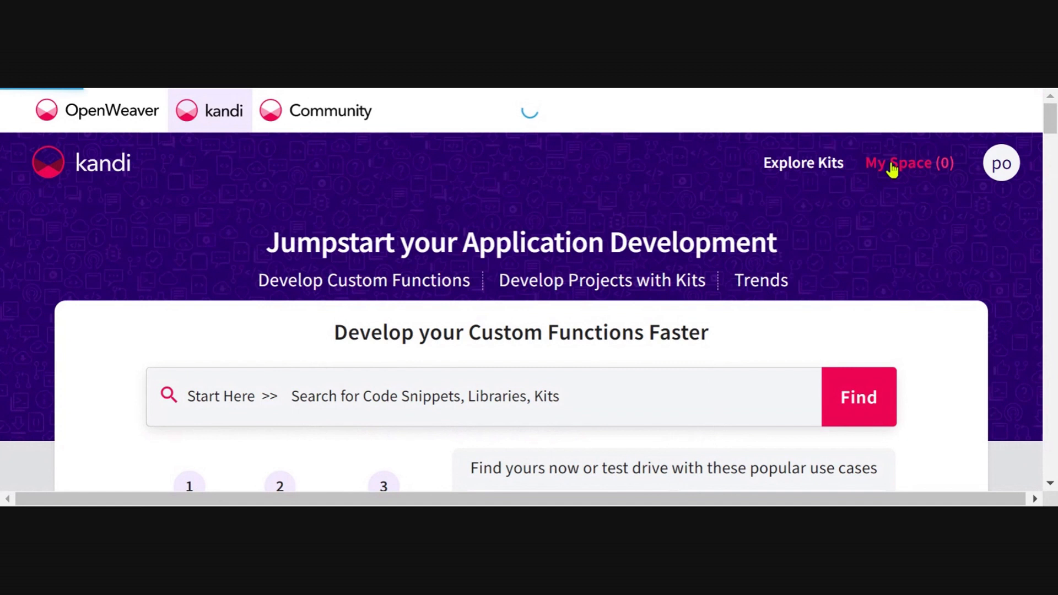
click(909, 163)
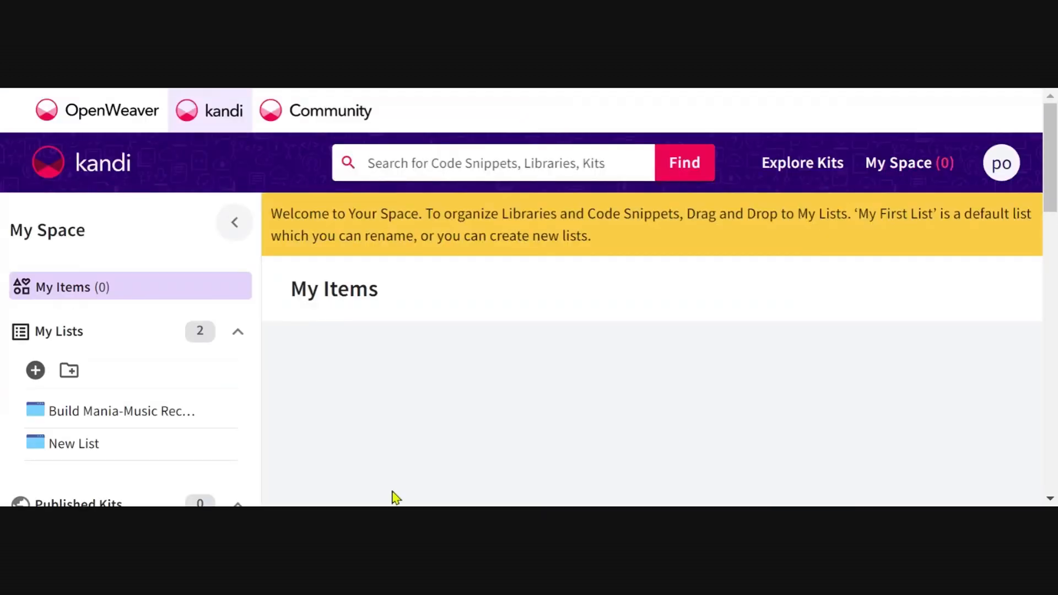
mouse_move(42, 327)
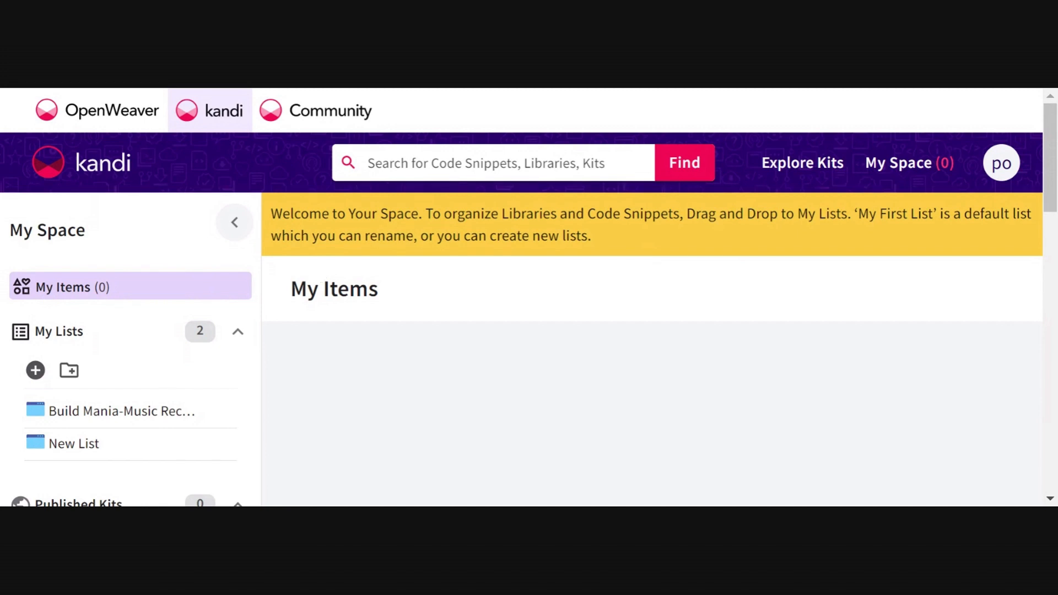
mouse_move(36, 370)
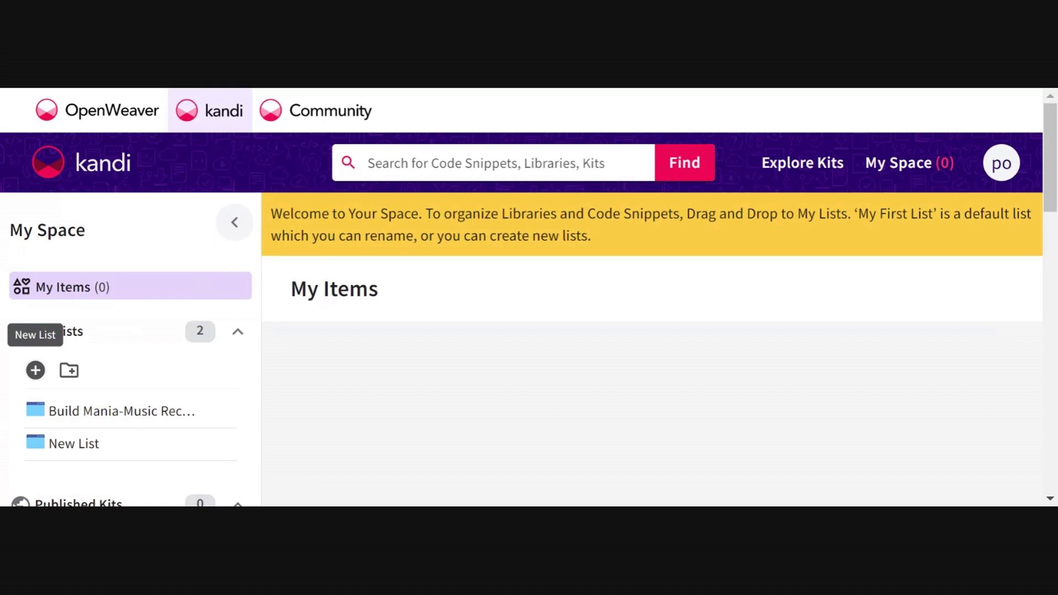
click(35, 370)
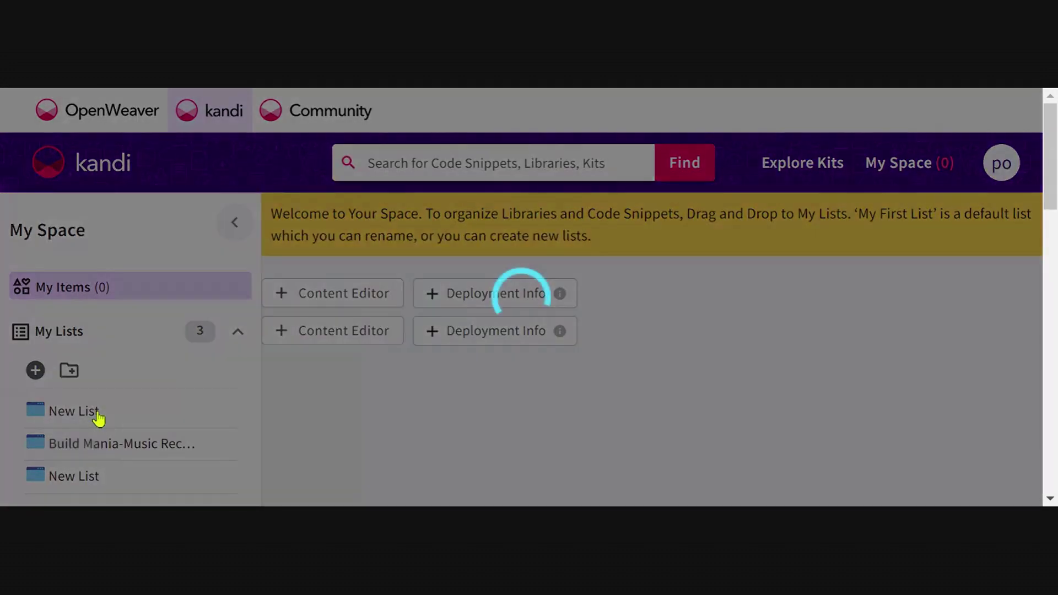
Step: Title the new list 'Build Mania- Recommender System: Team Sunshine'
click(74, 410)
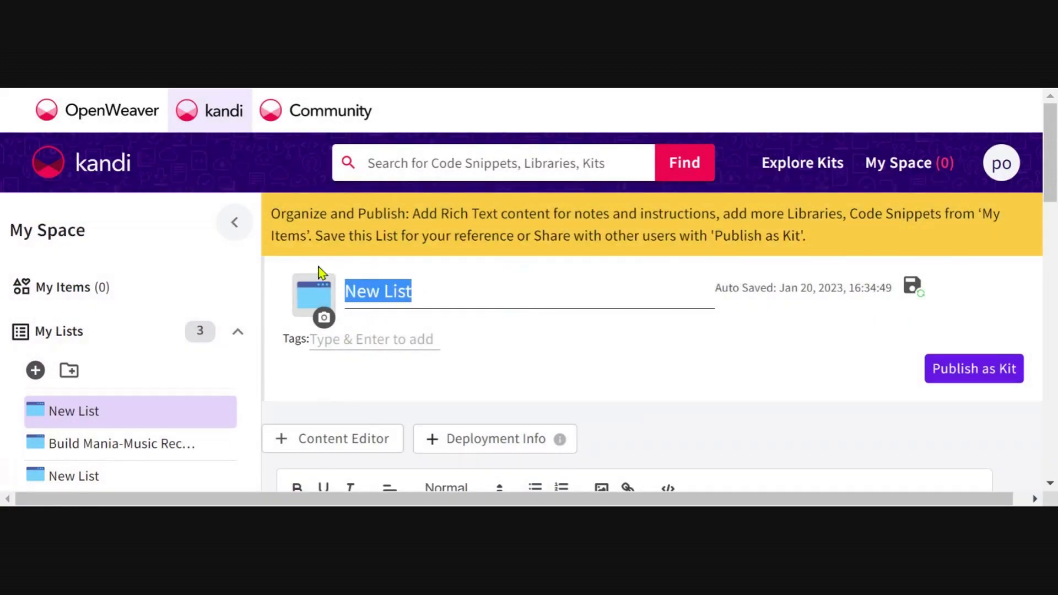
text(Build Mania-)
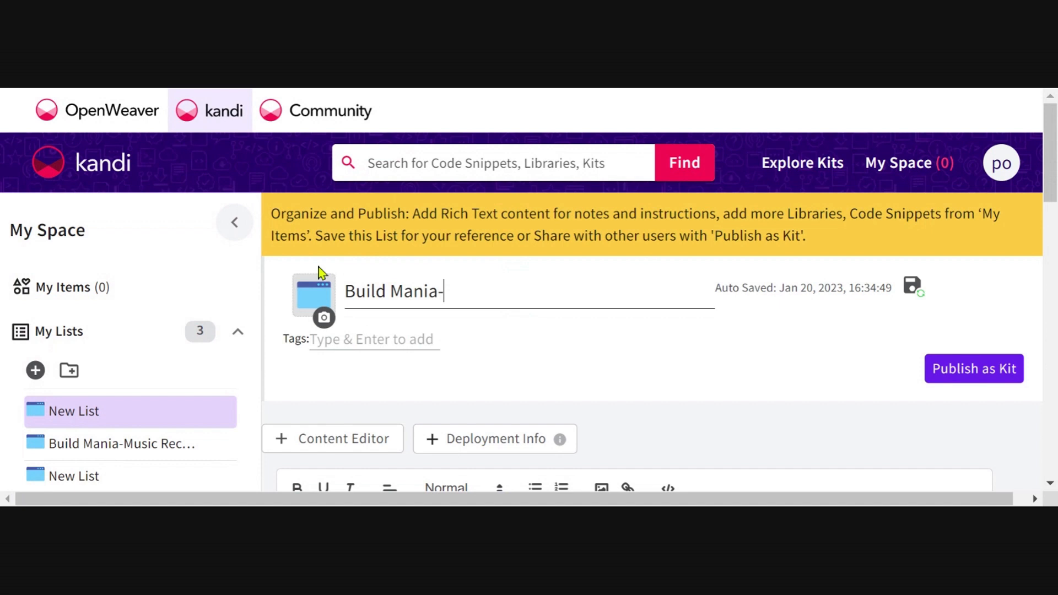
text(Recomm)
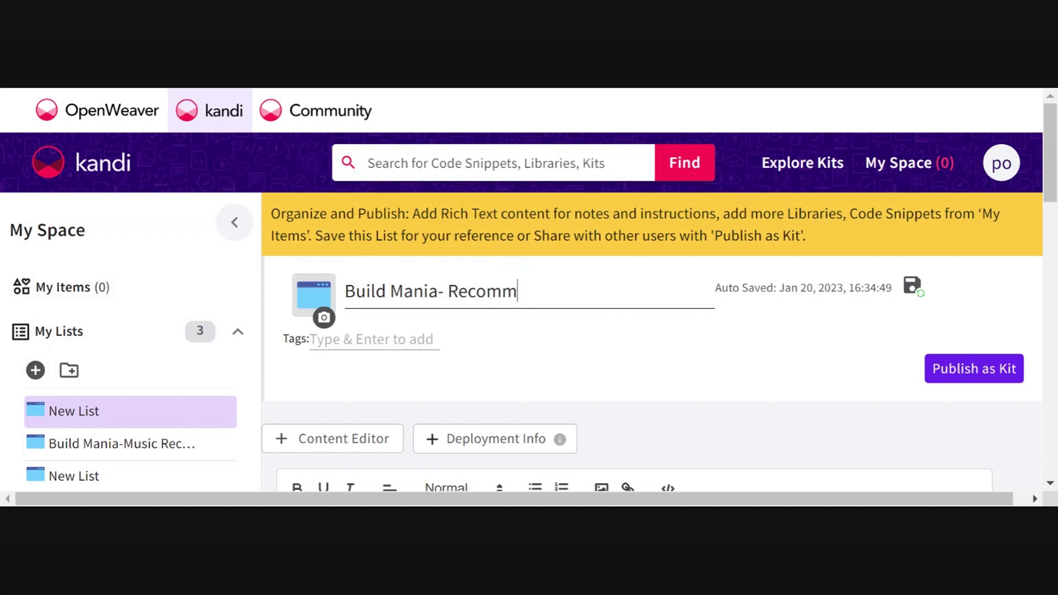
text(ender Syst)
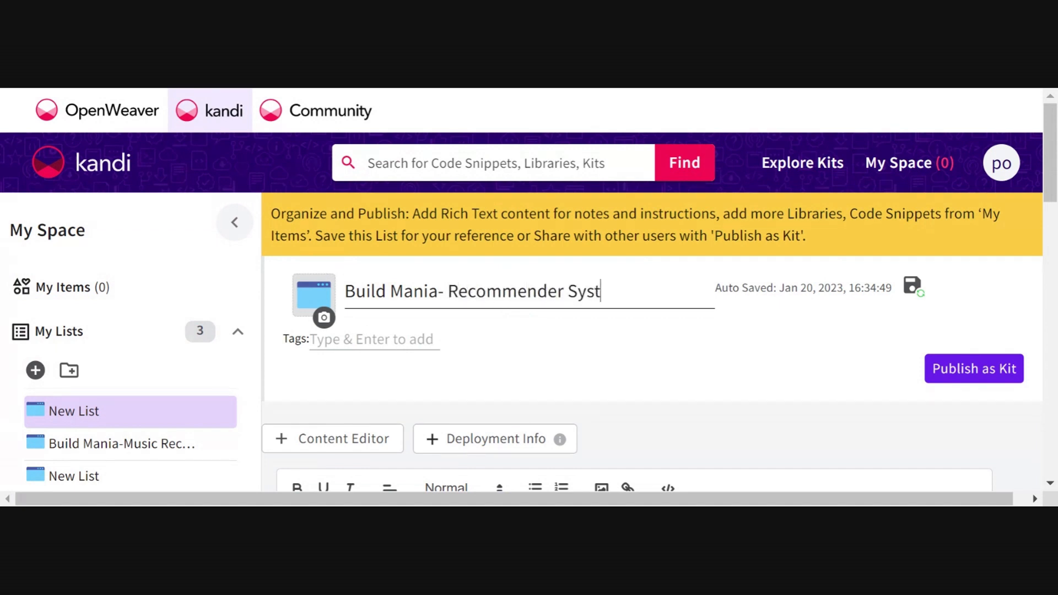
text(em)
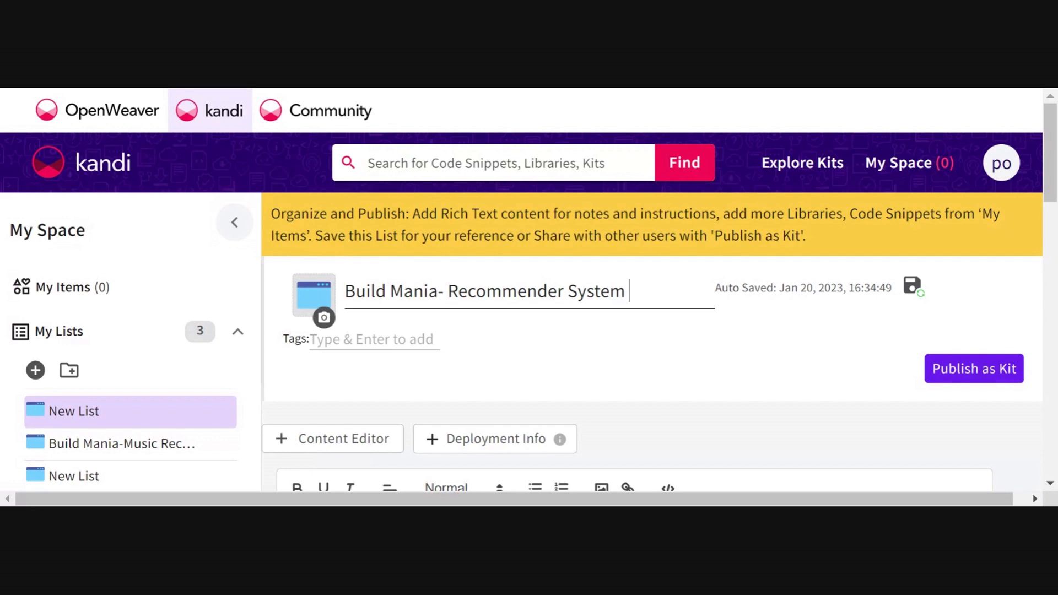
text(Team)
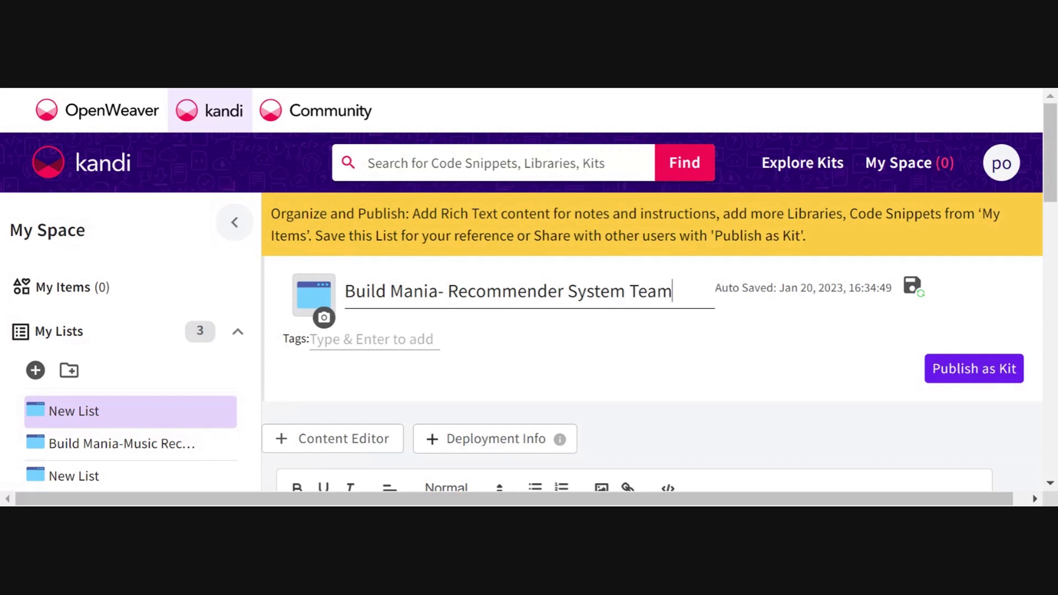
text(:)
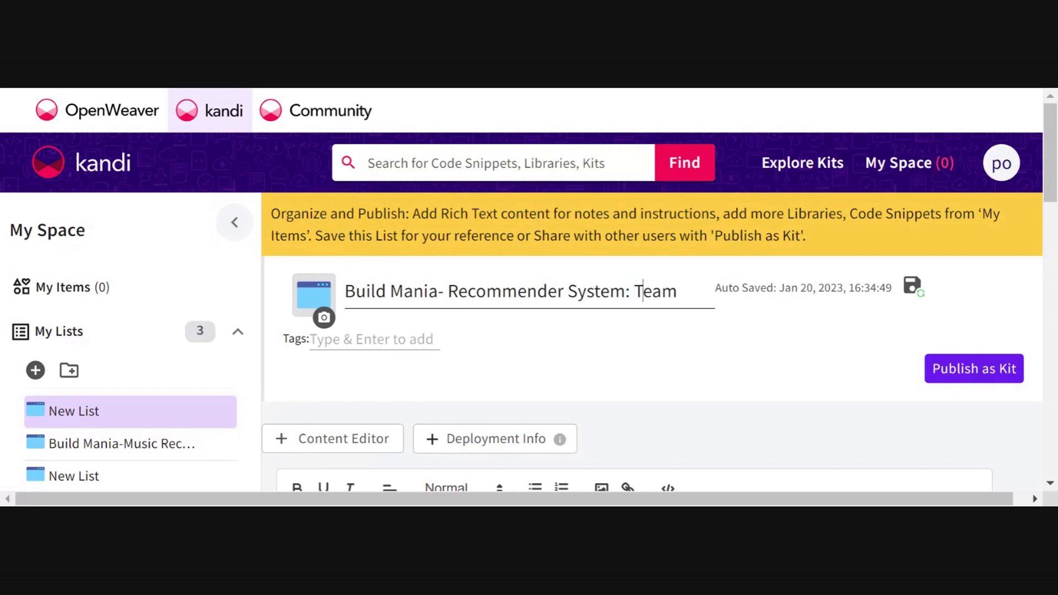
text(Sunsh)
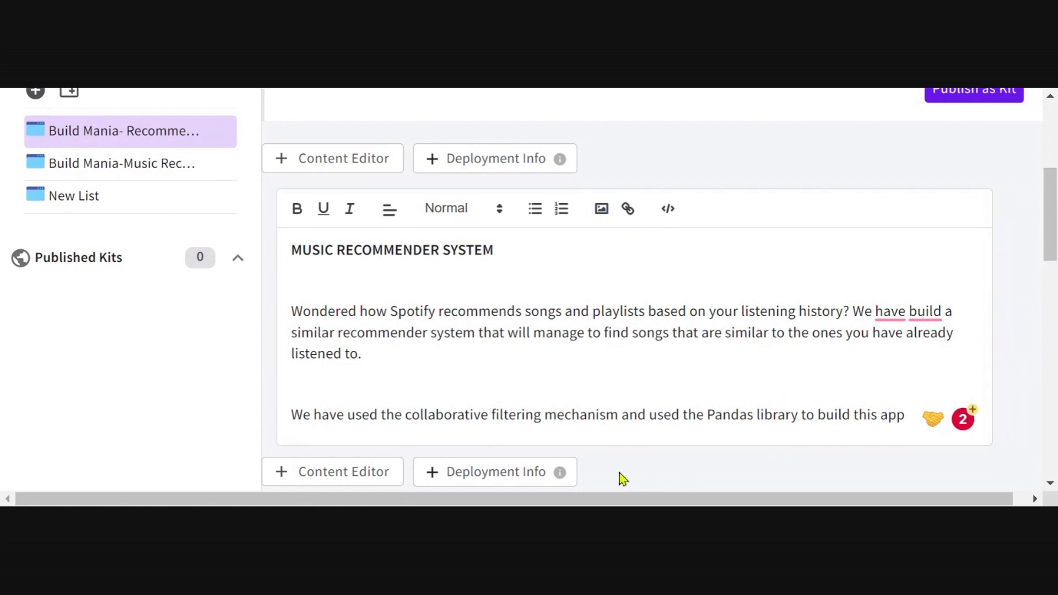
Step: Paste the Music Recommender System description on collaborative filtering and Pandas into the Content Editor
click(902, 415)
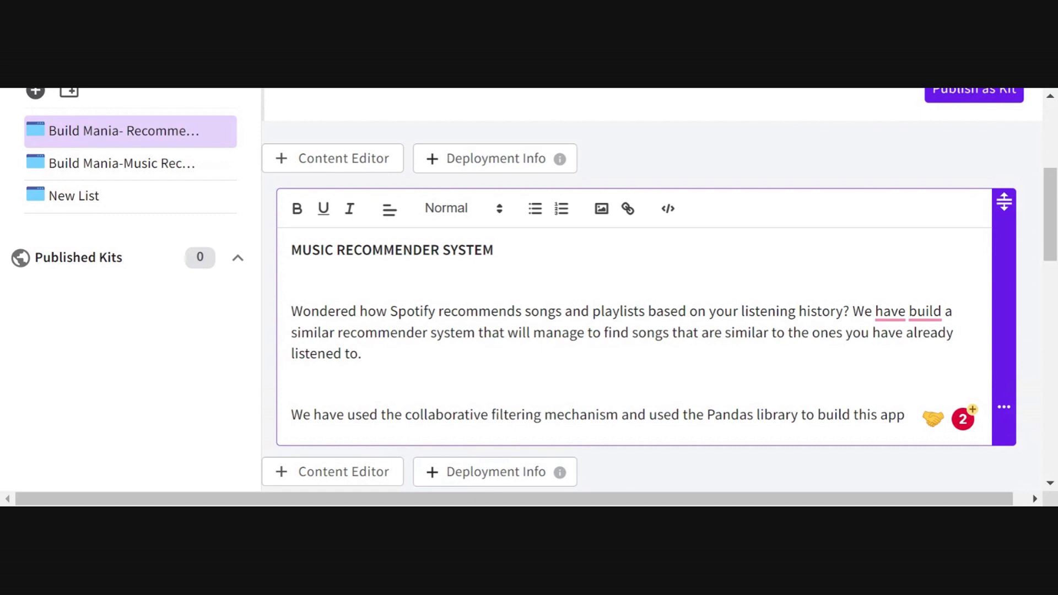
mouse_move(626, 208)
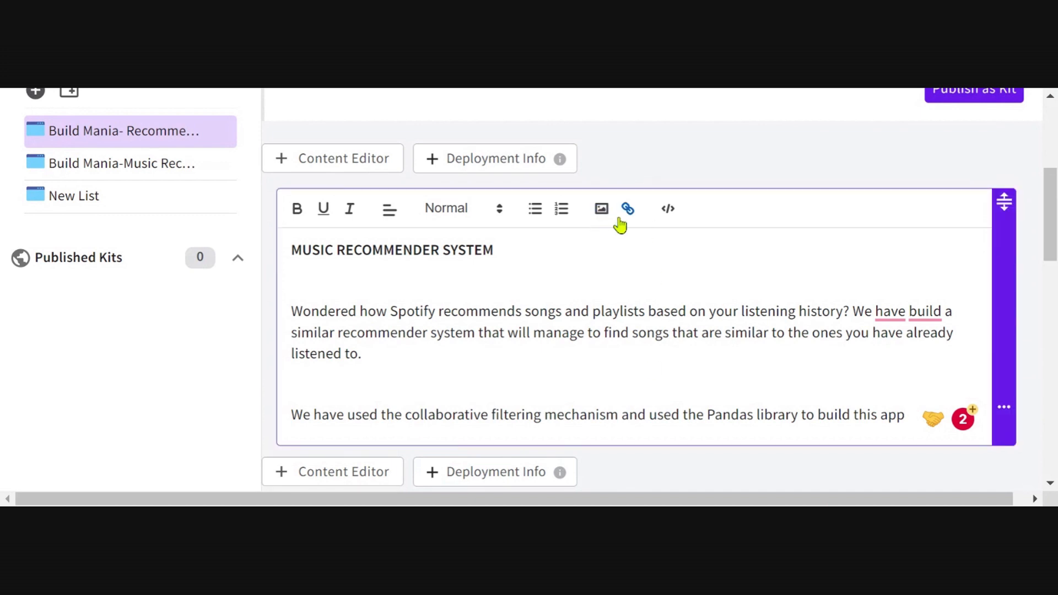
mouse_move(641, 351)
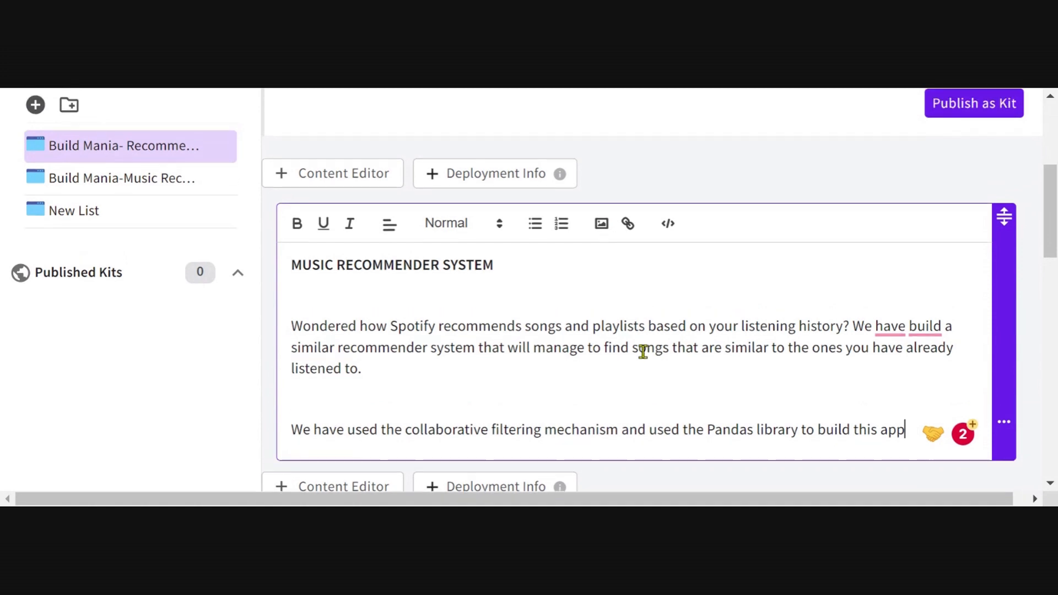
scroll(up, 3)
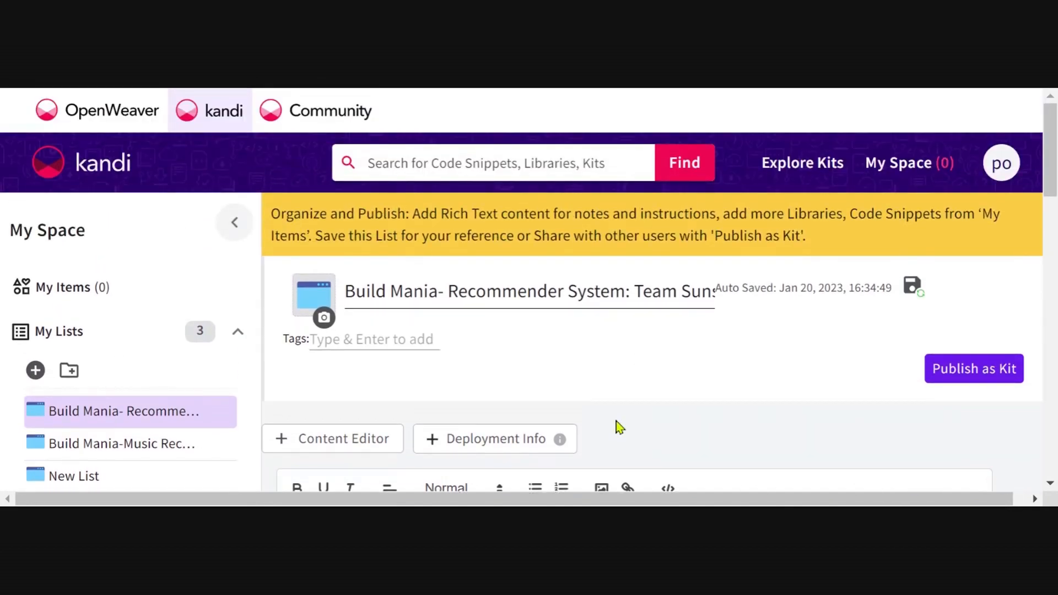
mouse_move(448, 189)
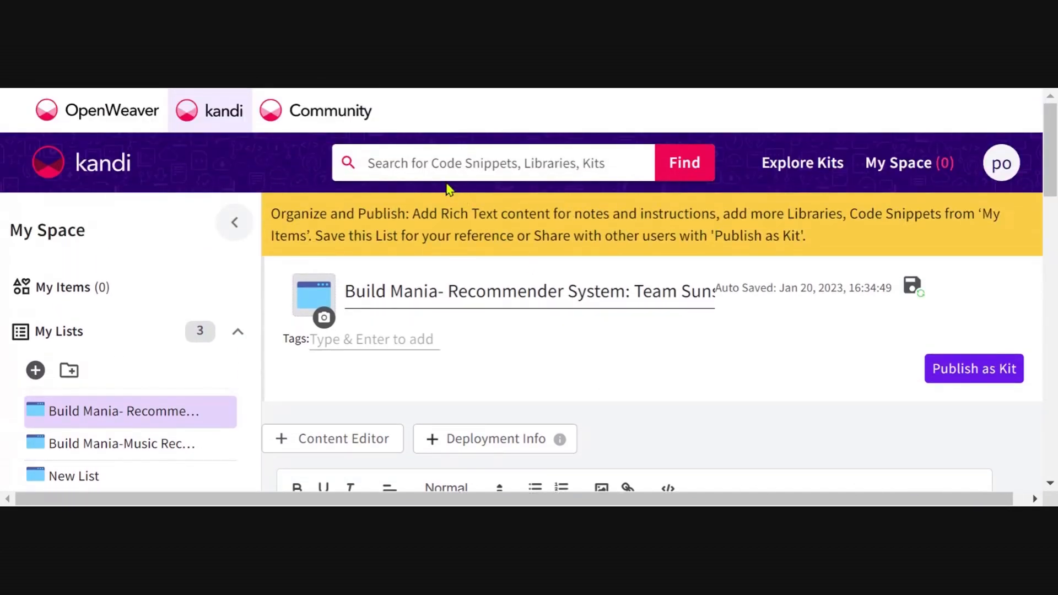
mouse_move(490, 268)
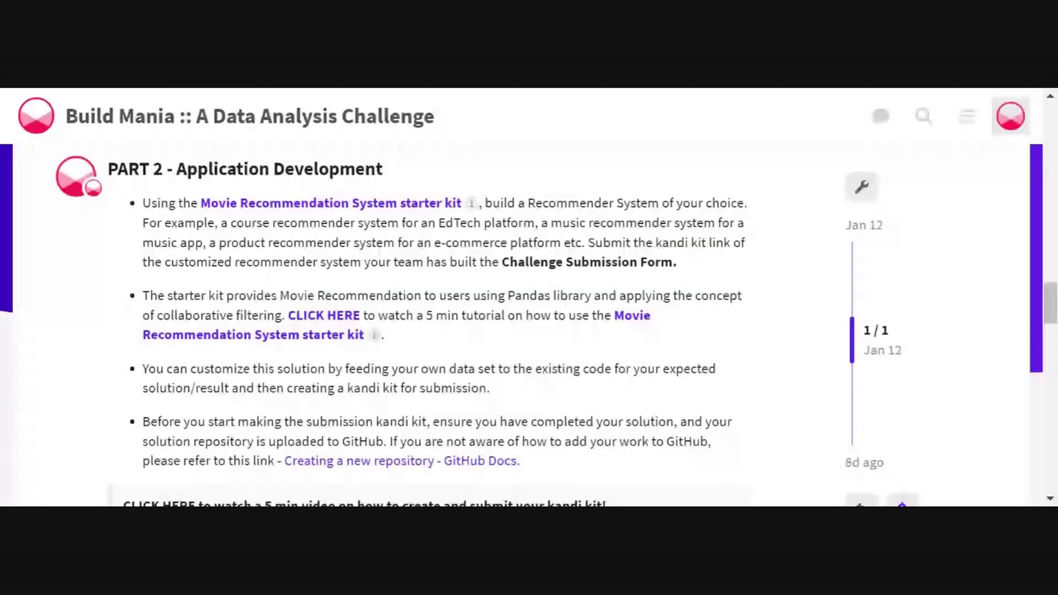
Step: Scroll the Build Mania post to Part 2 and the Submission Guidelines
scroll(down, 3)
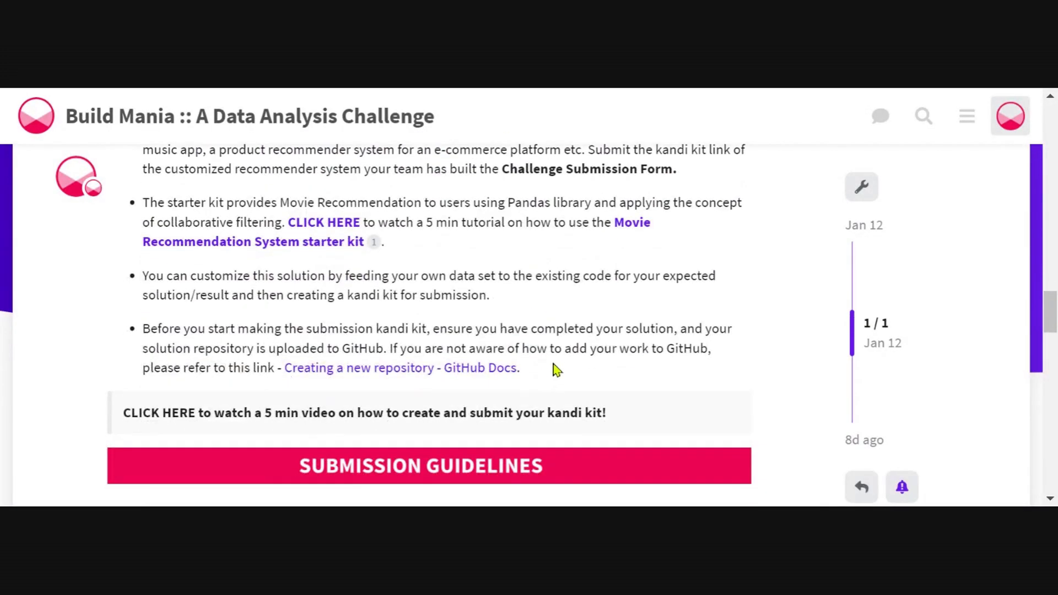
mouse_move(524, 351)
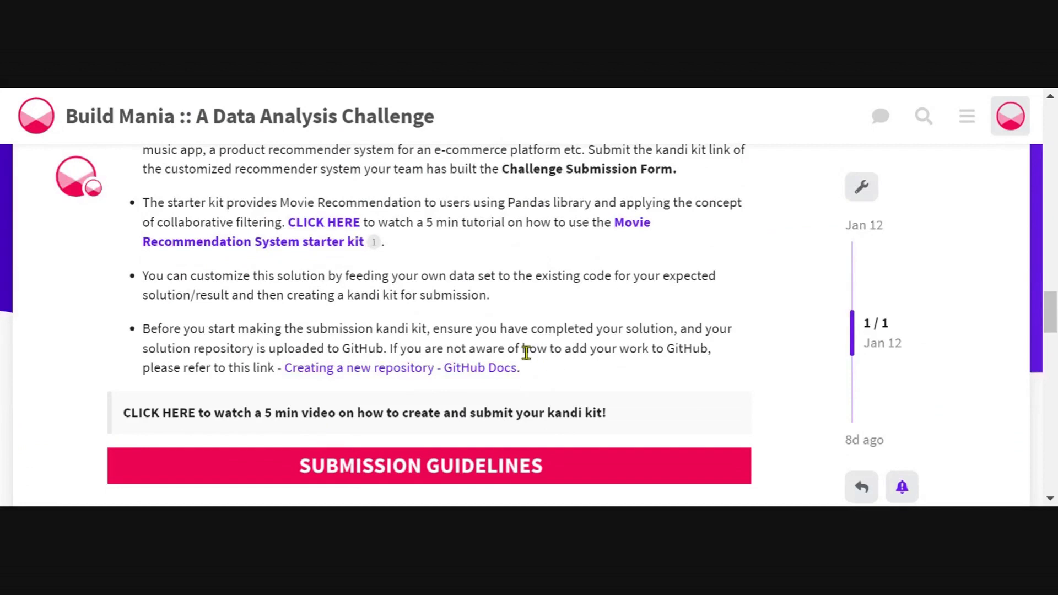
mouse_move(526, 352)
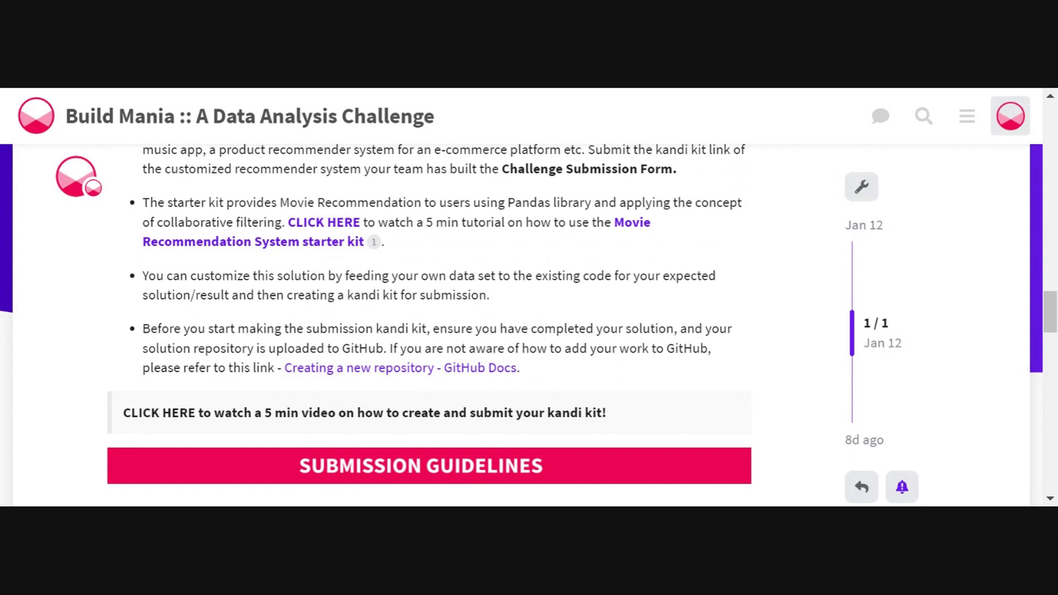
mouse_move(441, 379)
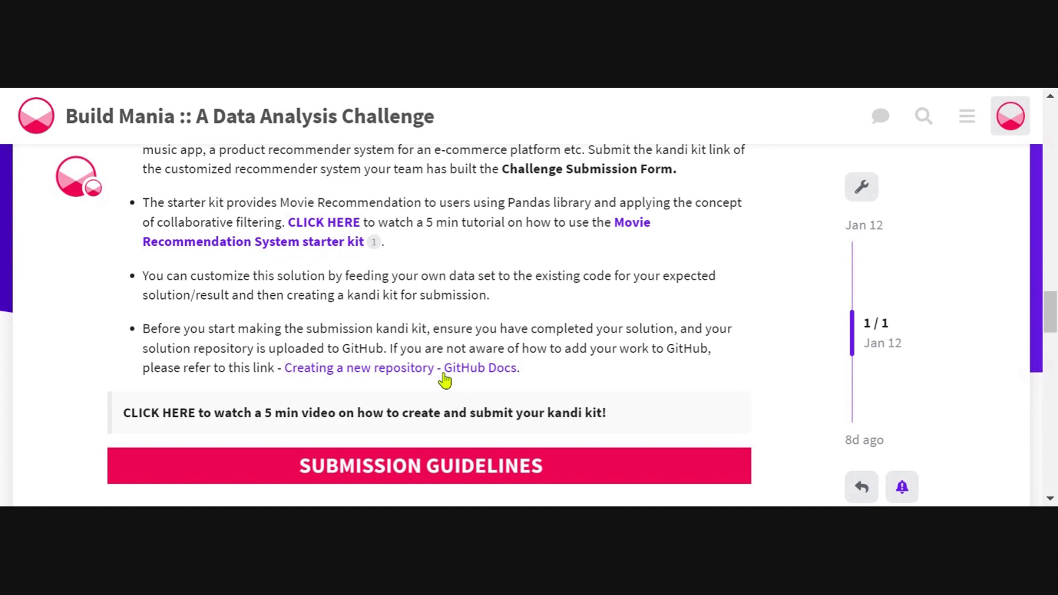
mouse_move(444, 381)
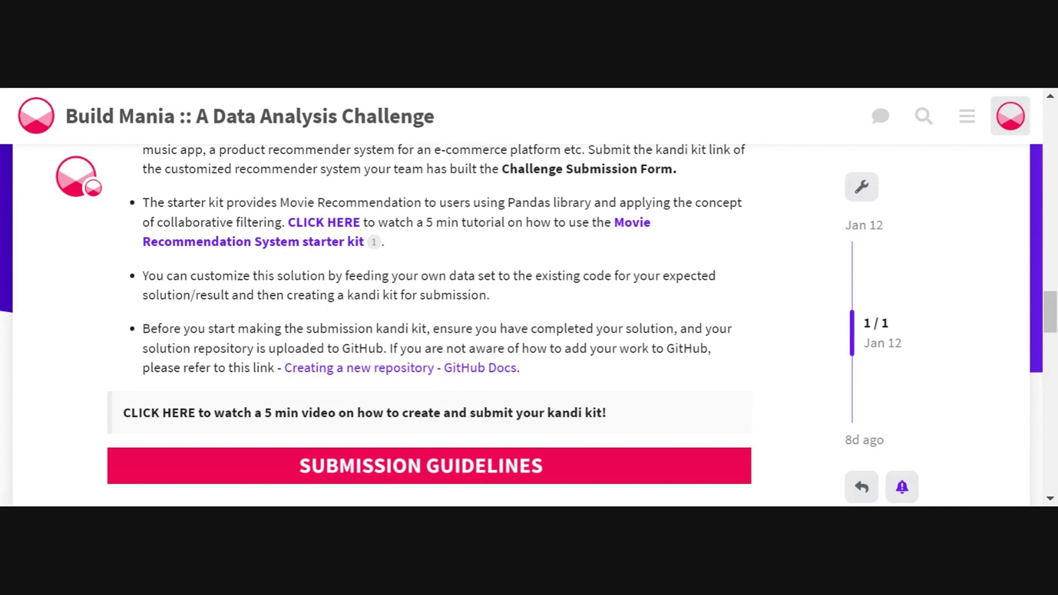
mouse_move(513, 95)
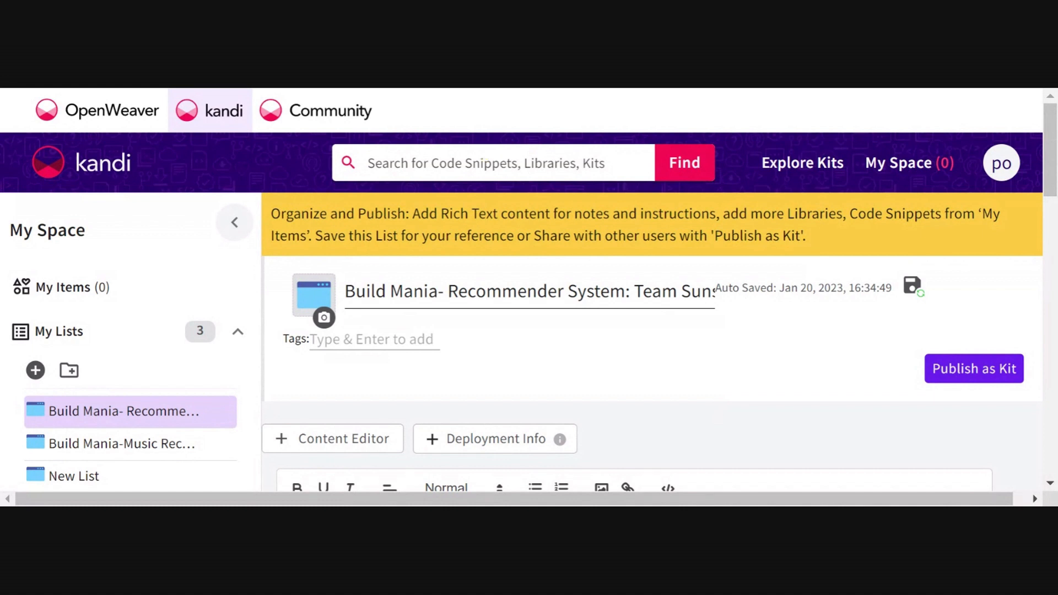
Step: Enter 'kandikits' in the kandi search field
text(kadi)
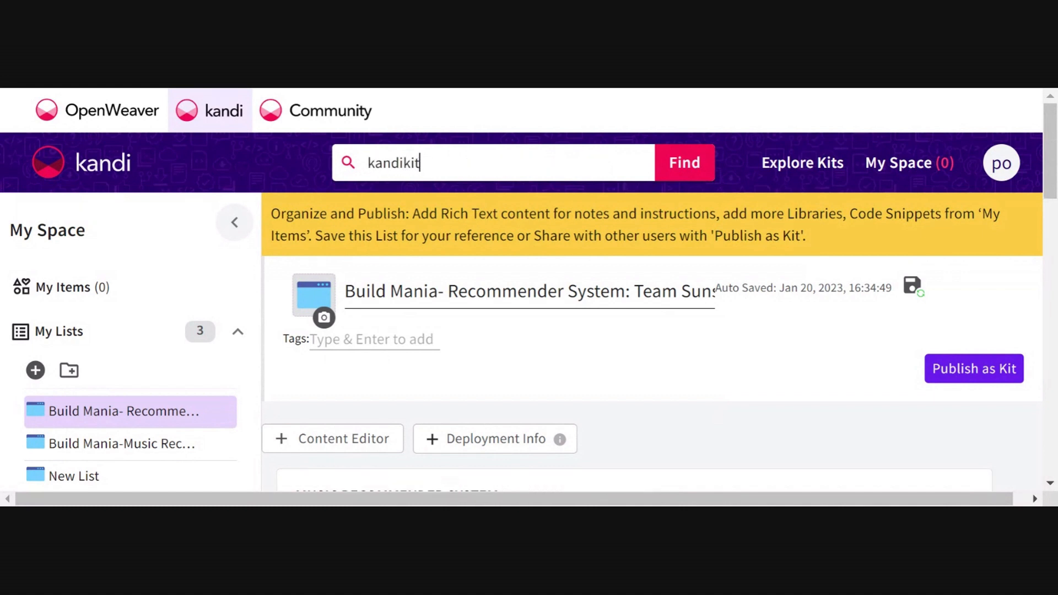
text(s)
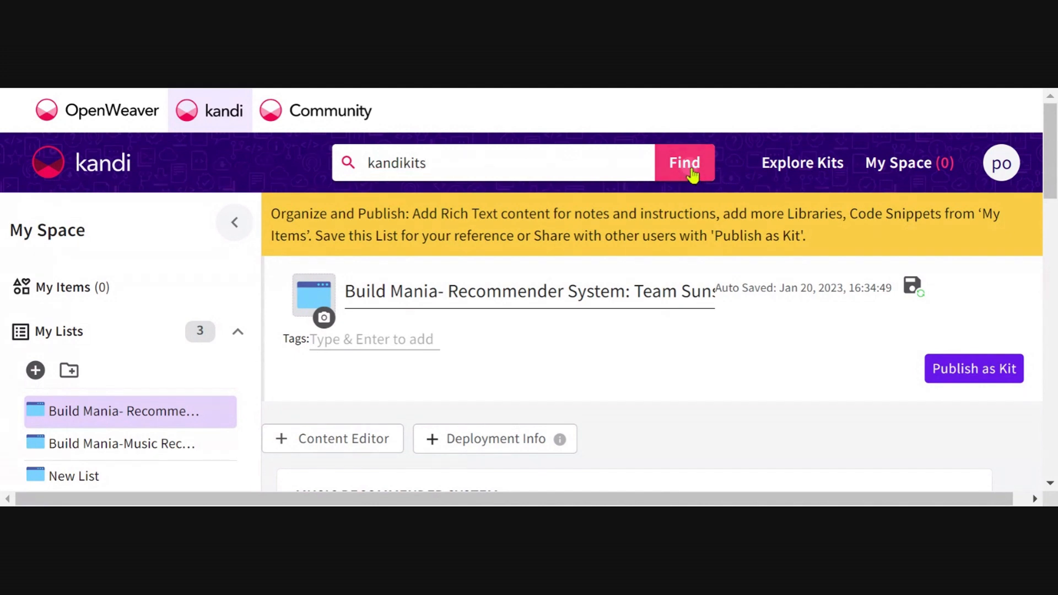
Step: Search kandikits and filter the results to Libraries, scrolling to find MovieRecommender
click(683, 163)
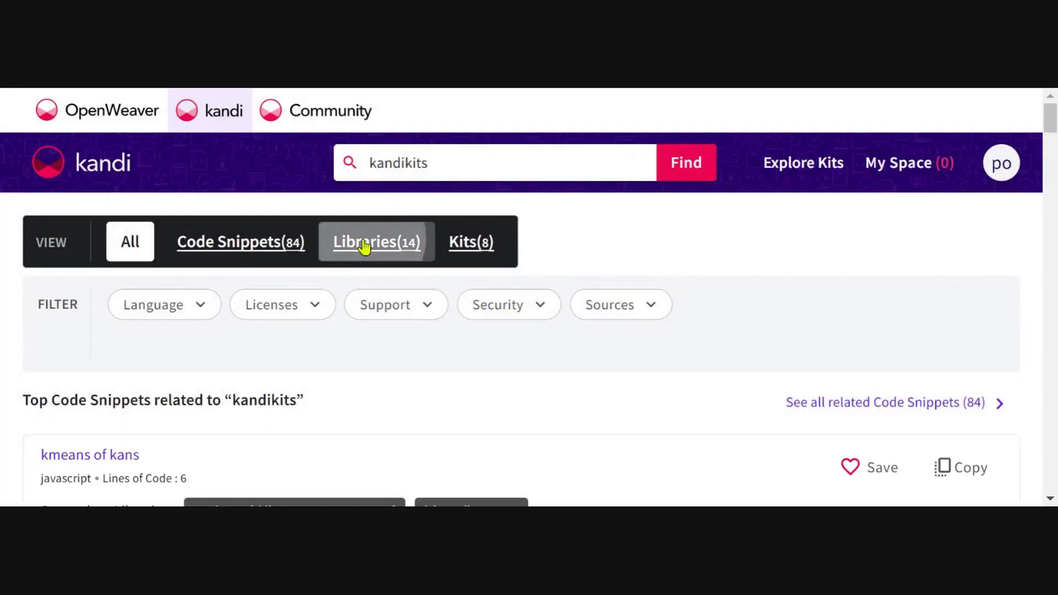
click(376, 241)
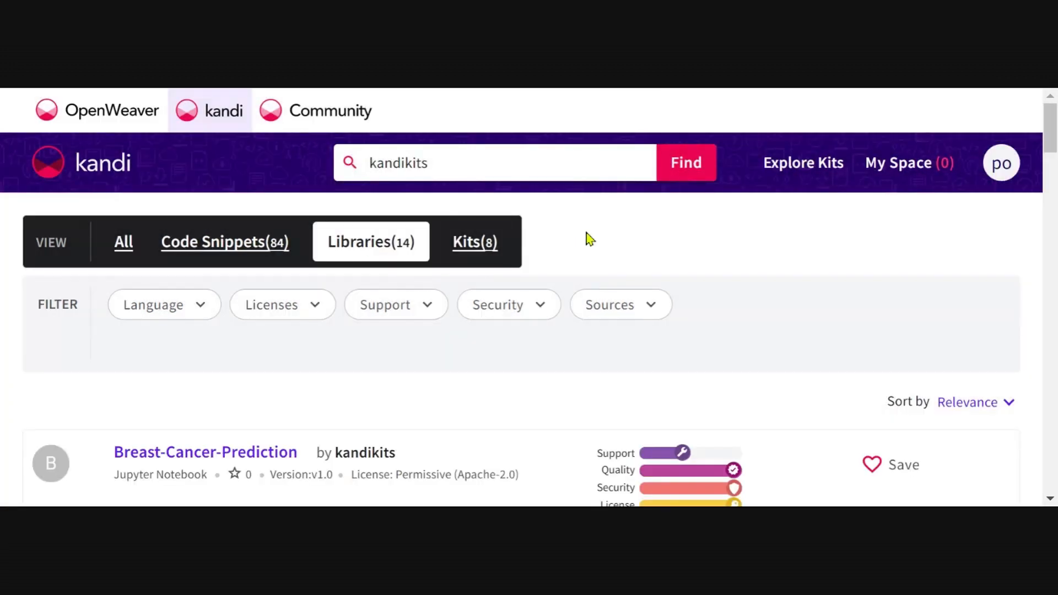
scroll(down, 3)
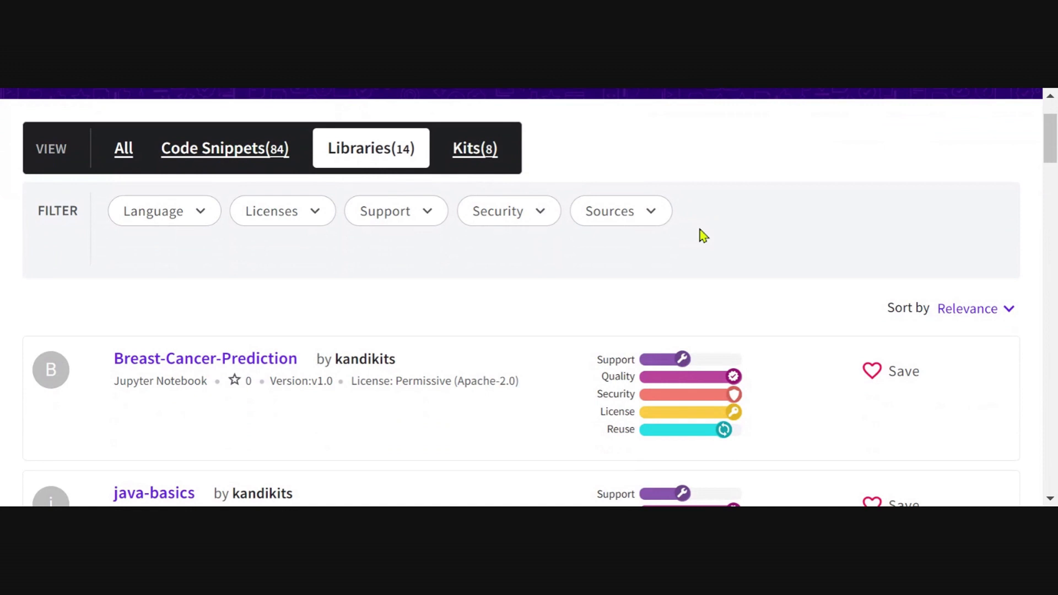
mouse_move(704, 307)
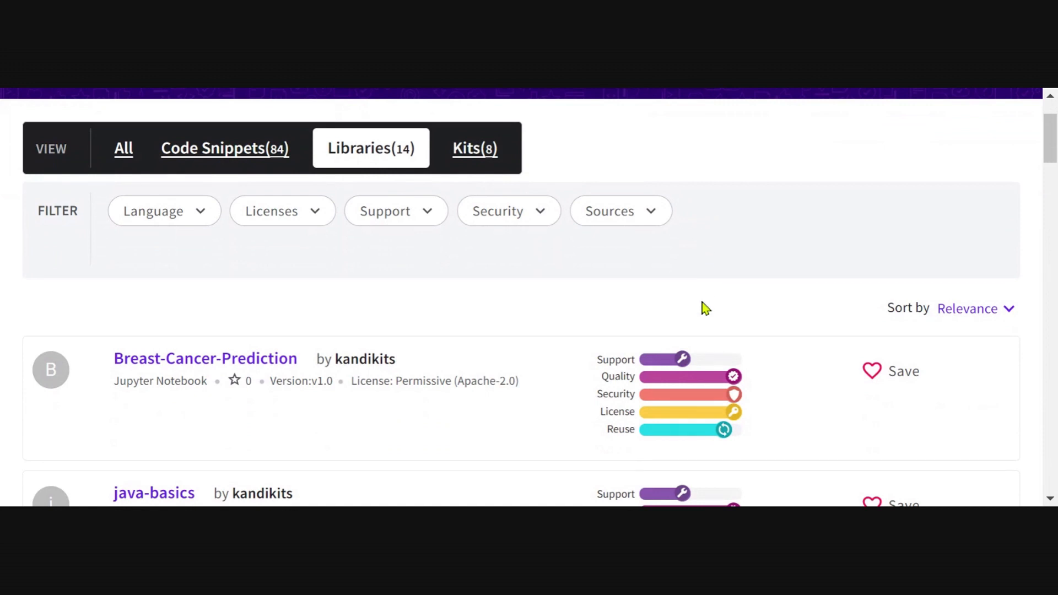
scroll(down, 3)
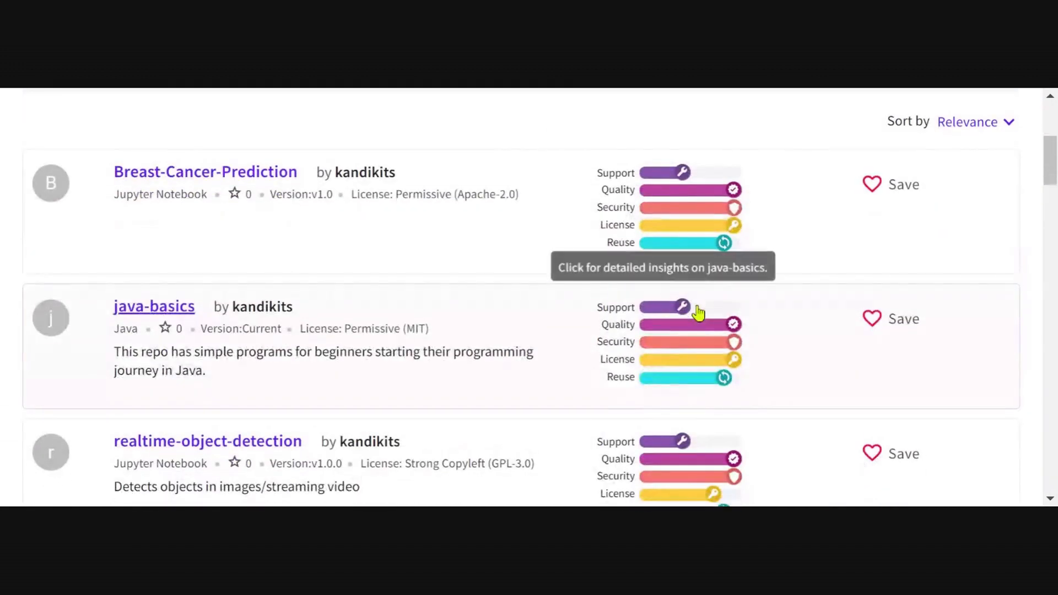
scroll(down, 3)
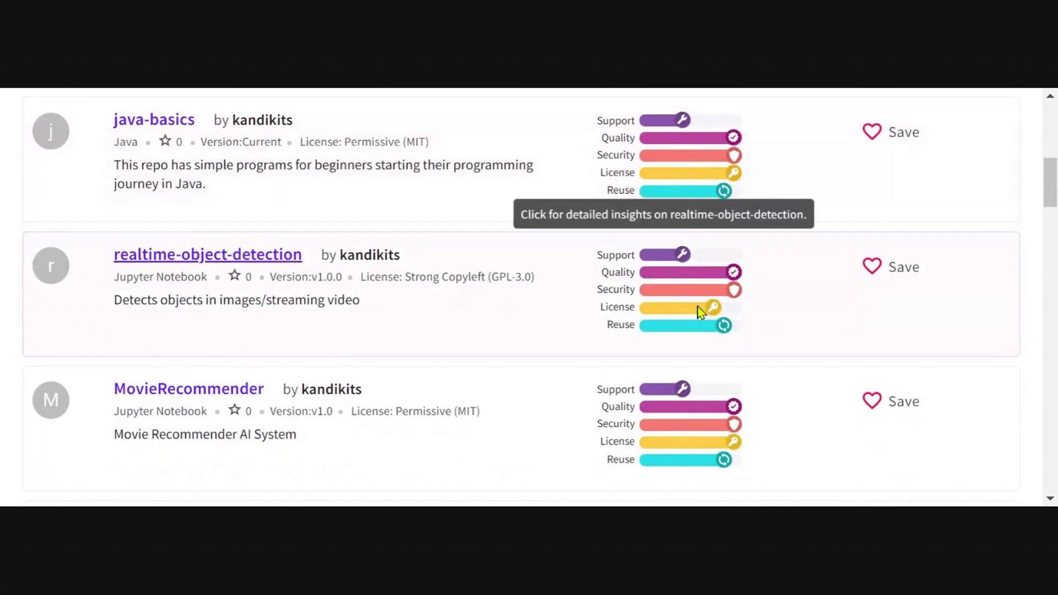
scroll(down, 3)
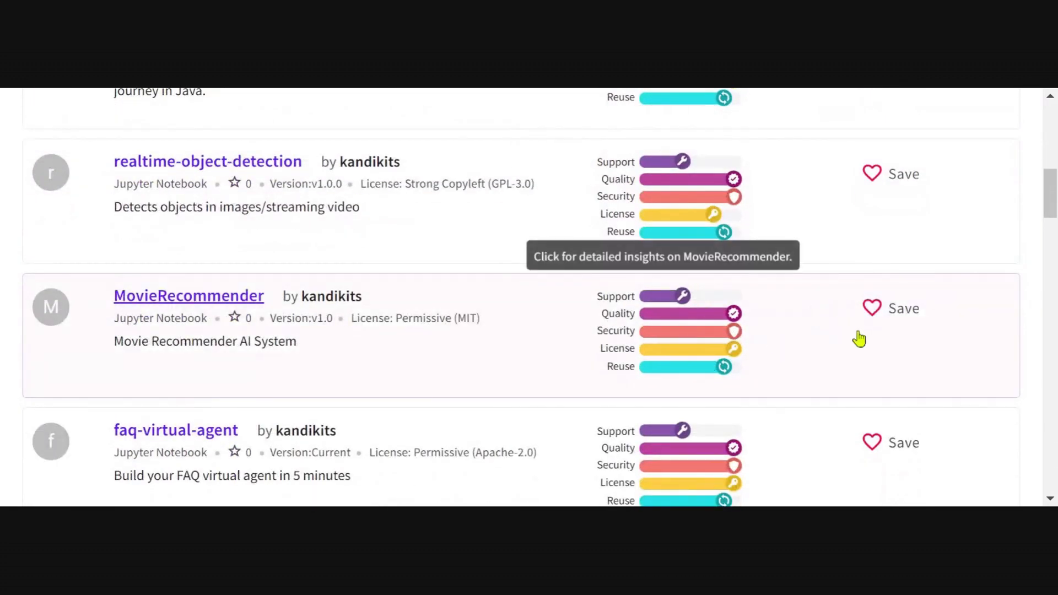
Step: Save the MovieRecommender library to My Space from the Libraries results
click(370, 242)
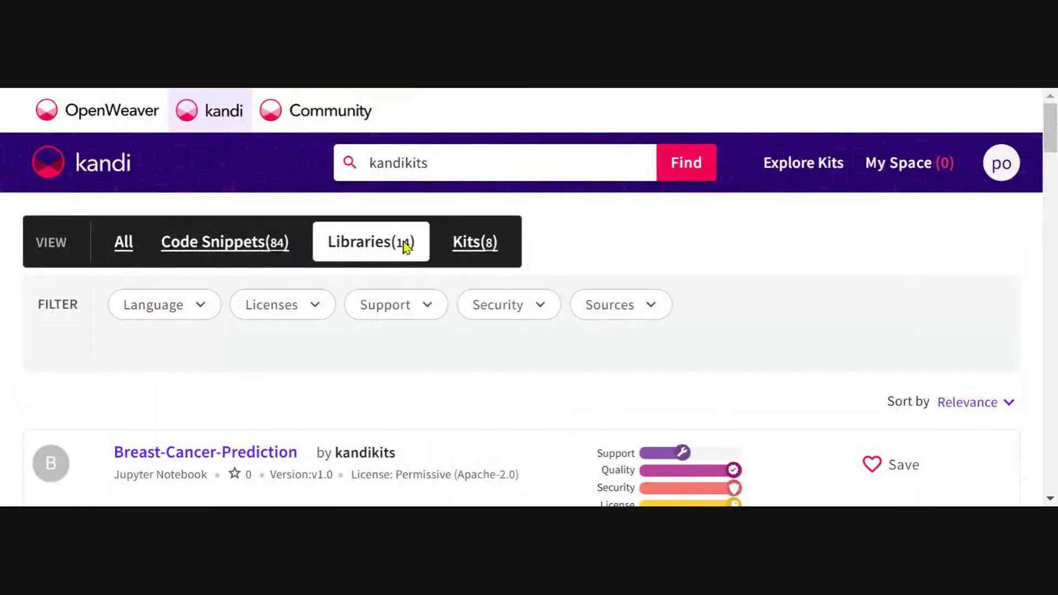
scroll(down, 3)
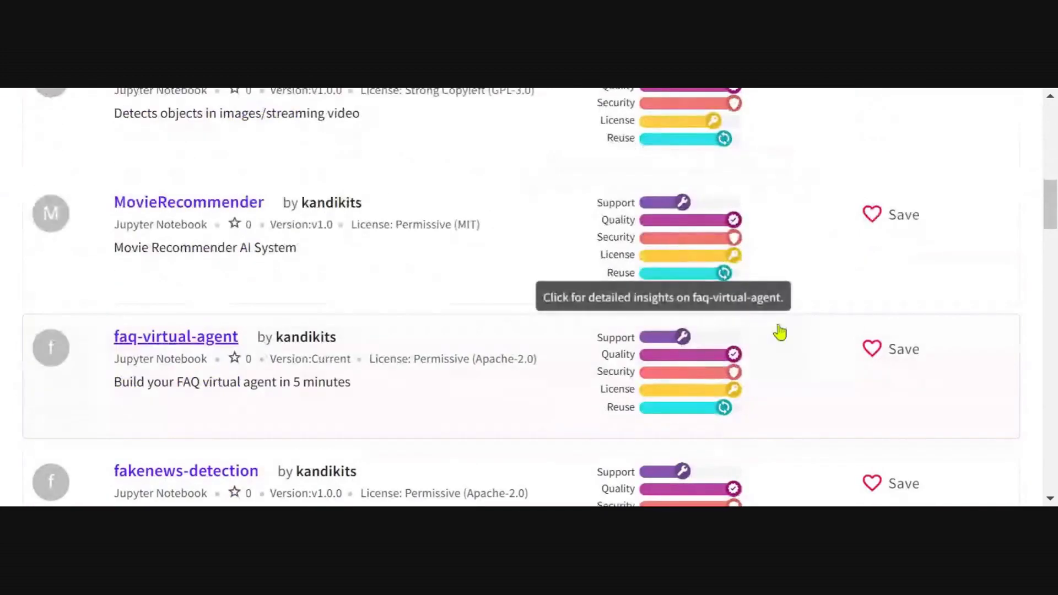
mouse_move(875, 215)
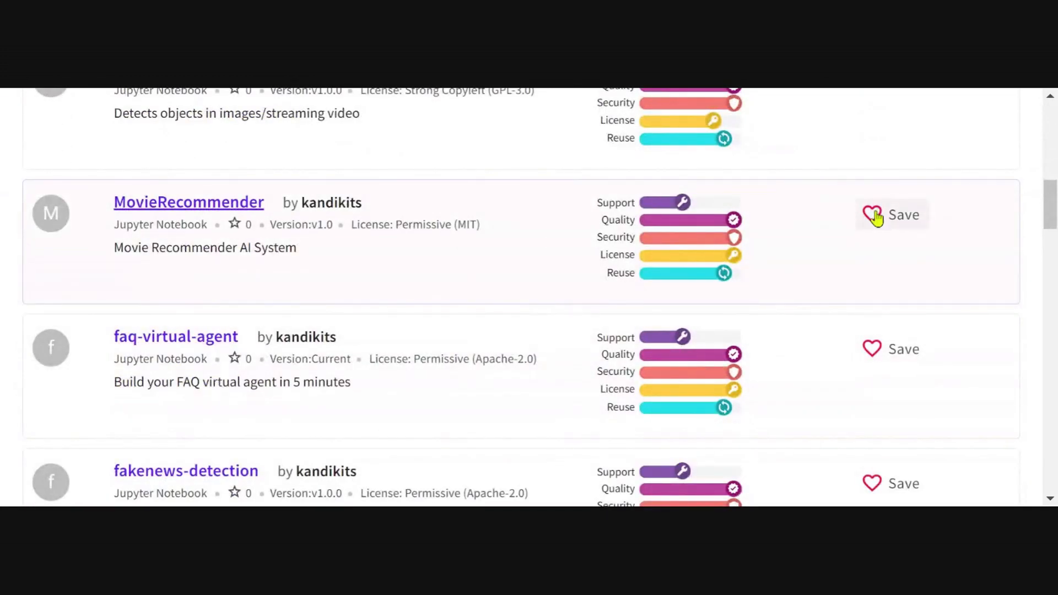
click(890, 215)
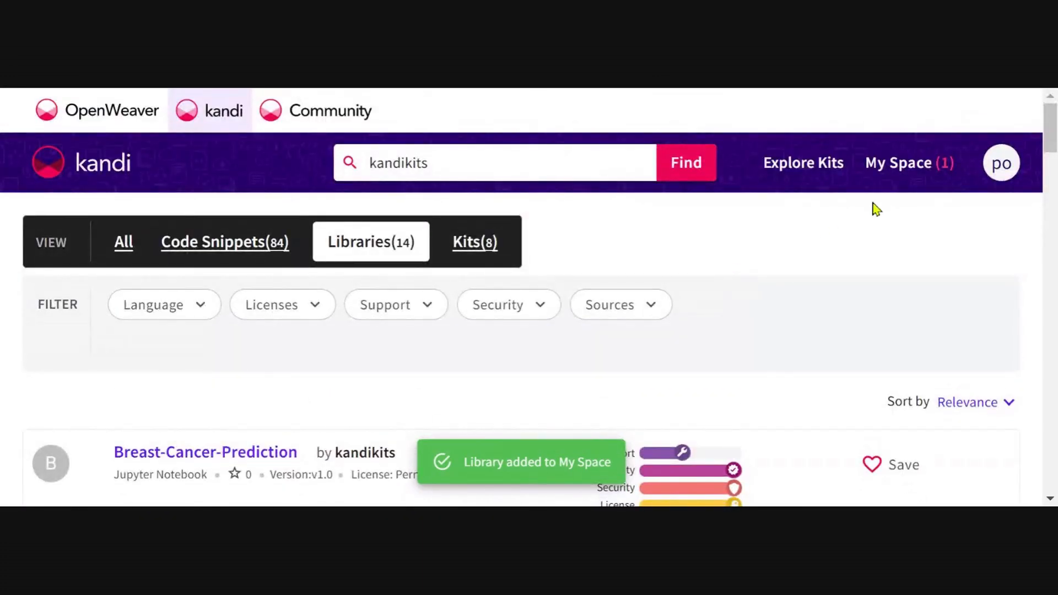
Step: Move MovieRecommender from My Items into the Build Mania- Recommender list and view that list
click(904, 163)
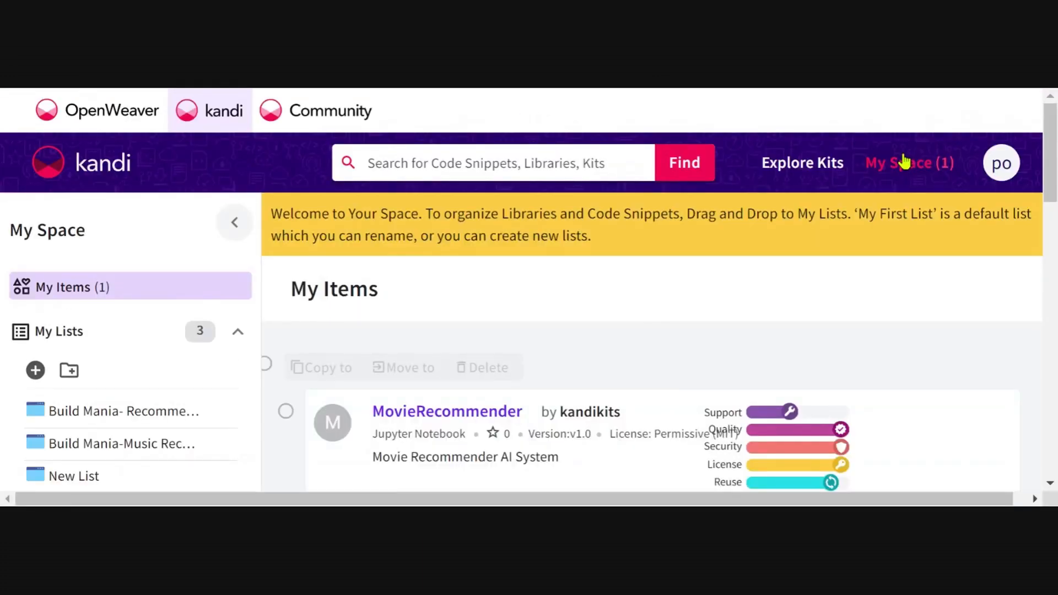
scroll(down, 3)
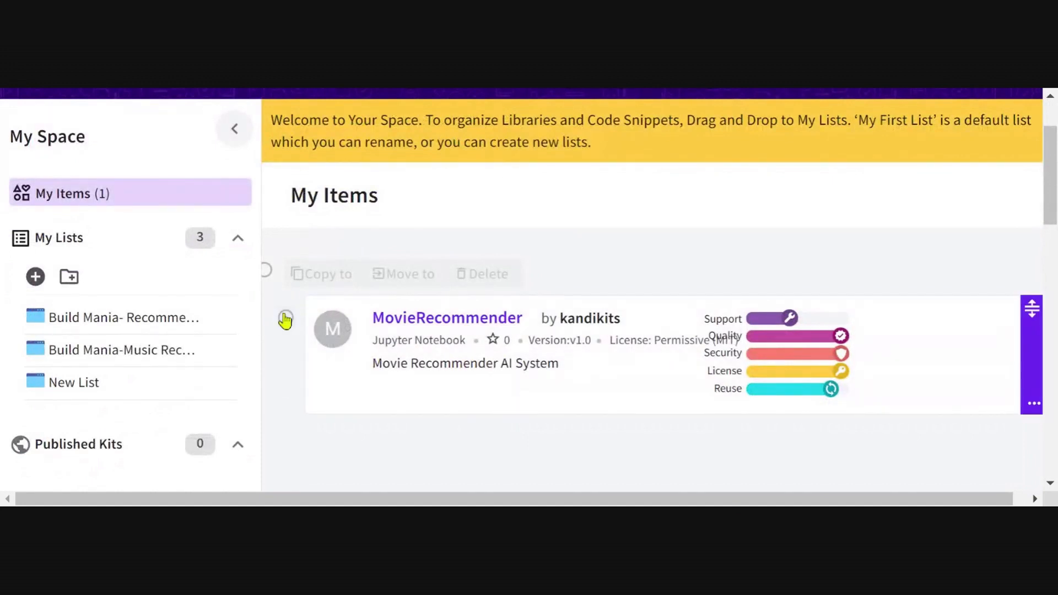
click(285, 317)
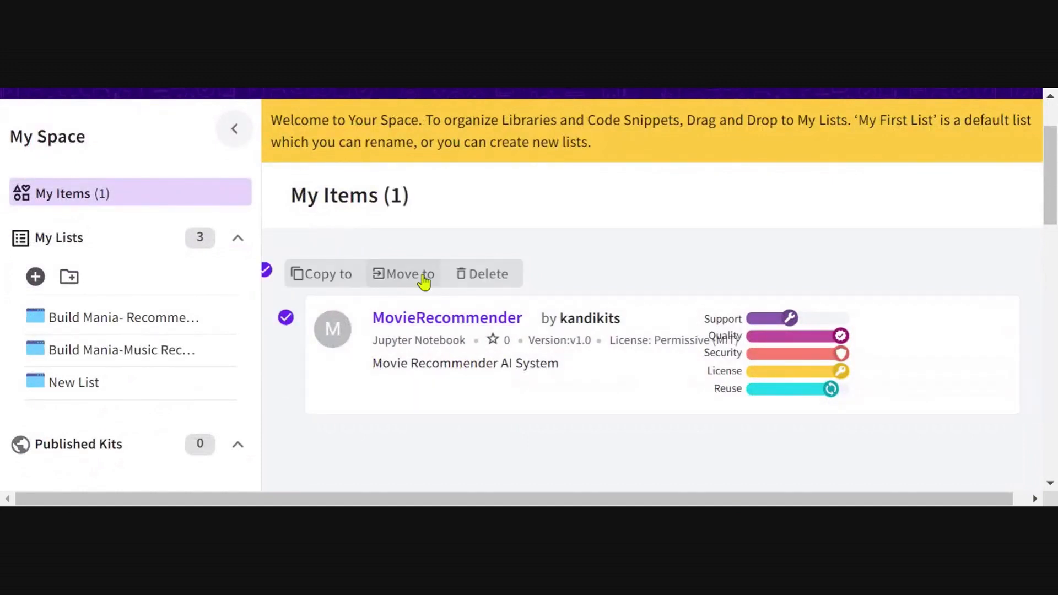
click(409, 273)
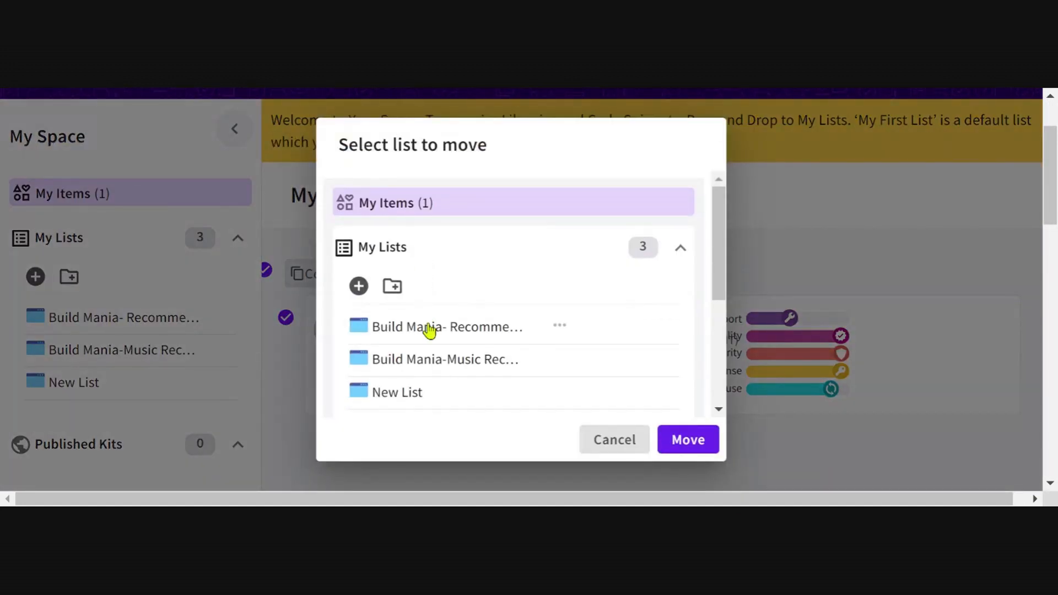
click(446, 326)
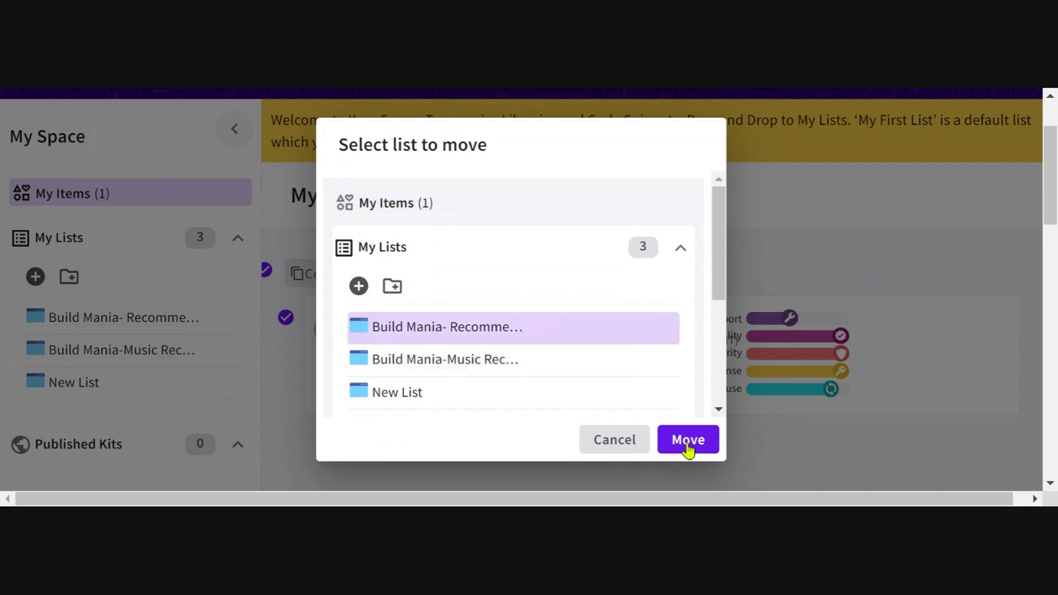
click(687, 440)
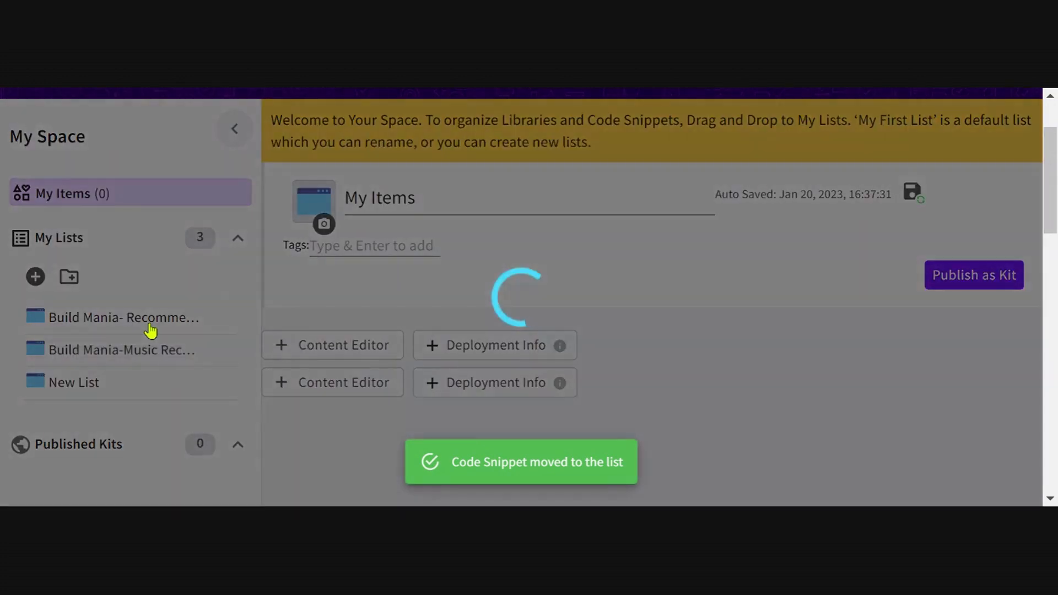
click(123, 317)
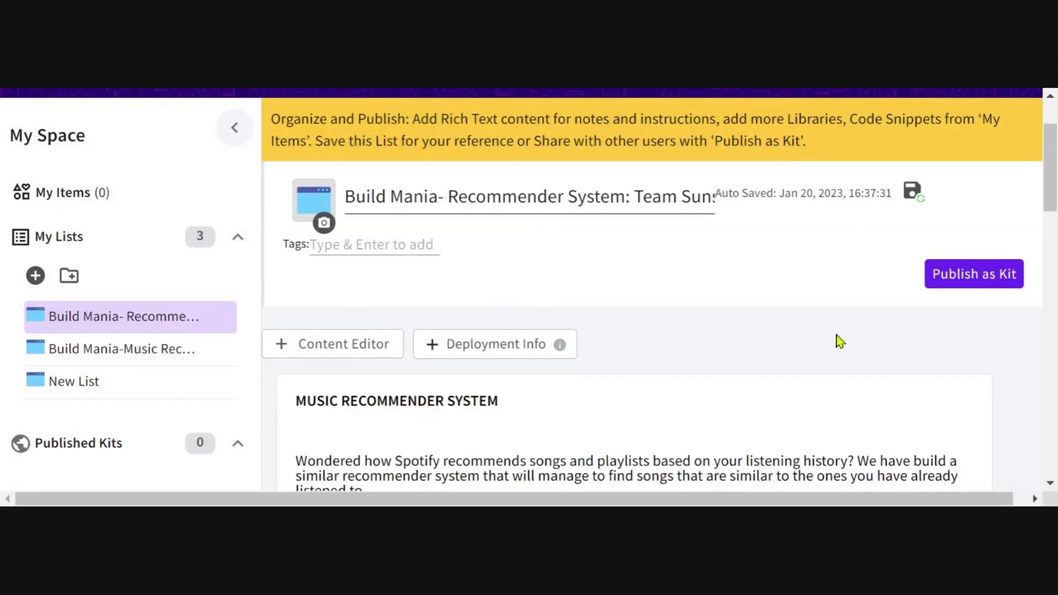
Step: Publish the Build Mania recommender list as a kit using Publish Now
scroll(down, 3)
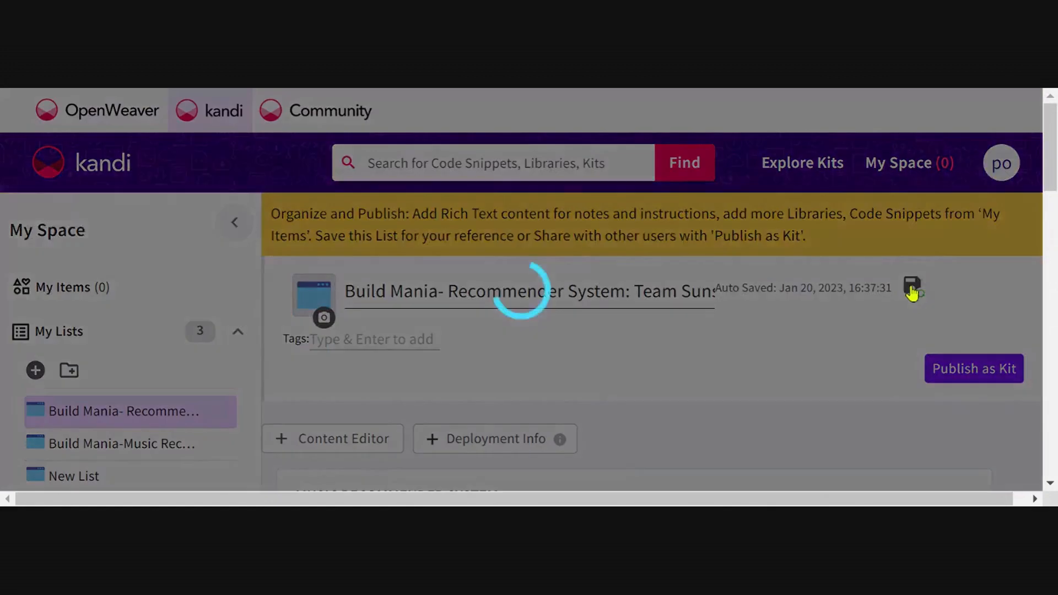
click(973, 368)
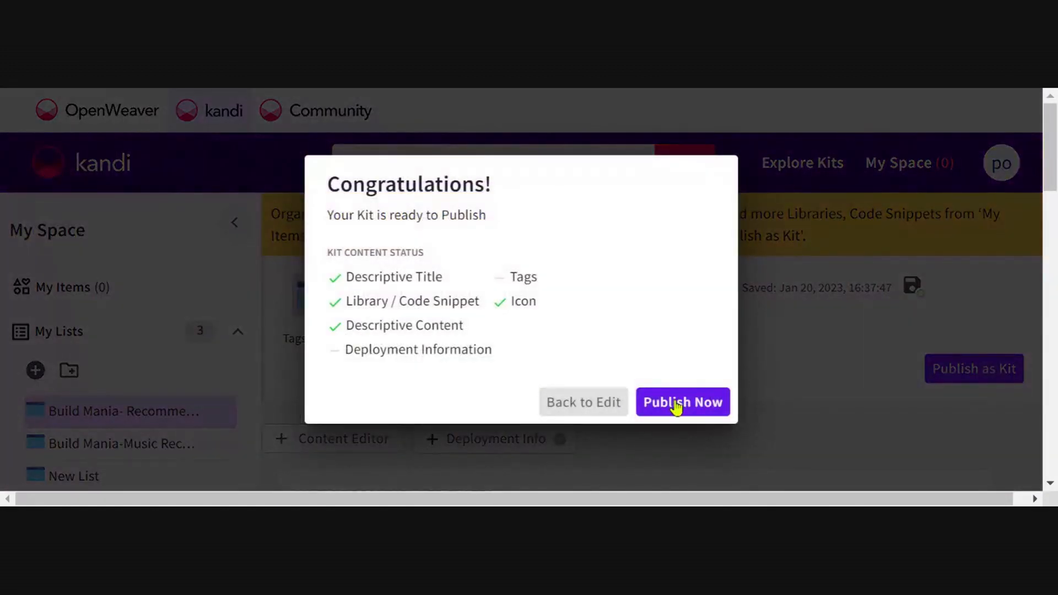
click(682, 403)
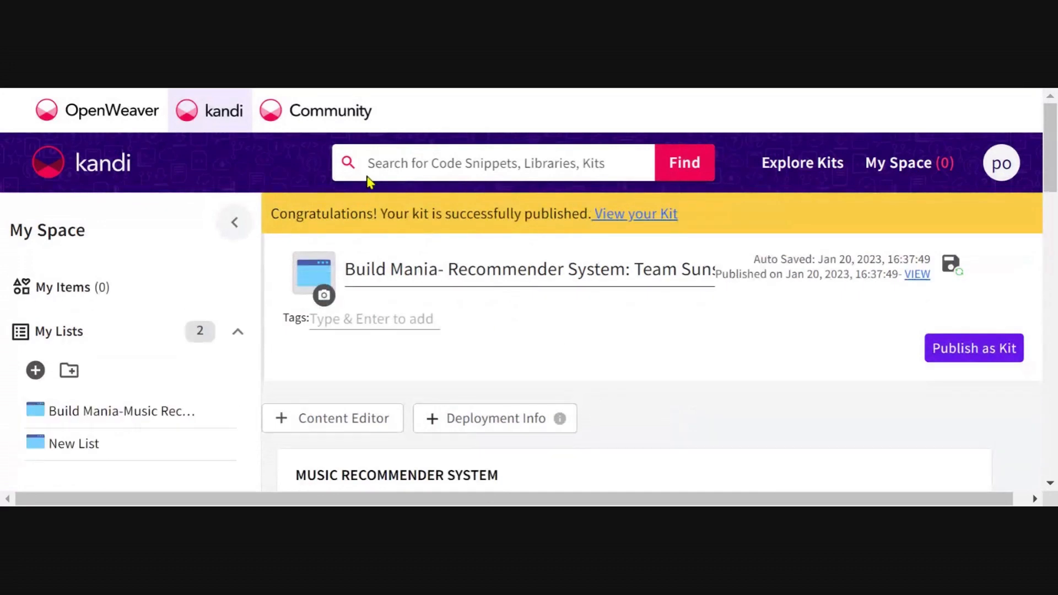
mouse_move(635, 222)
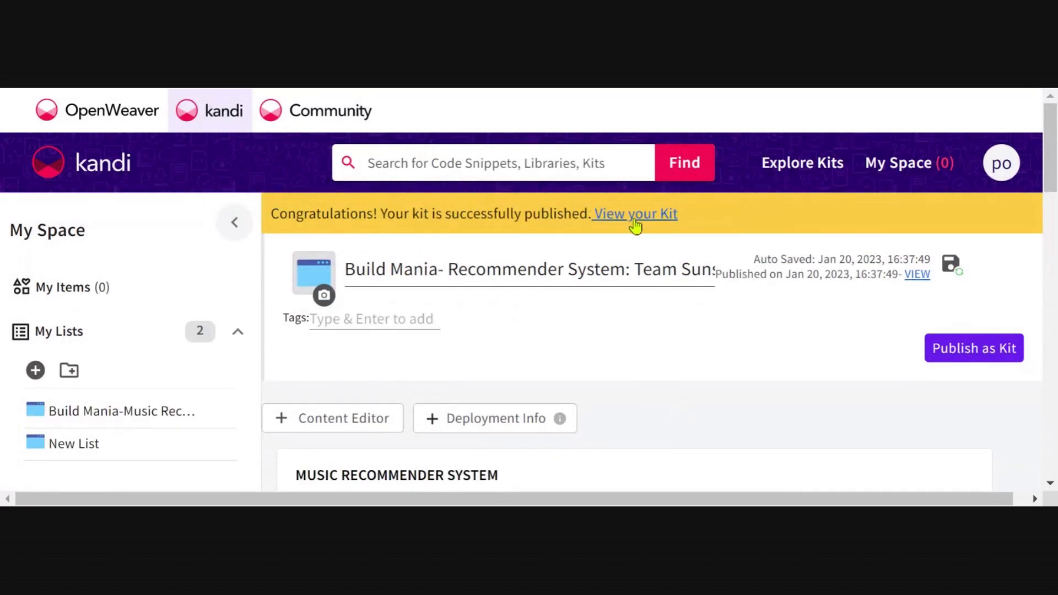
Step: View the published kit page, reviewing its description and the MovieRecommender library entry
click(634, 213)
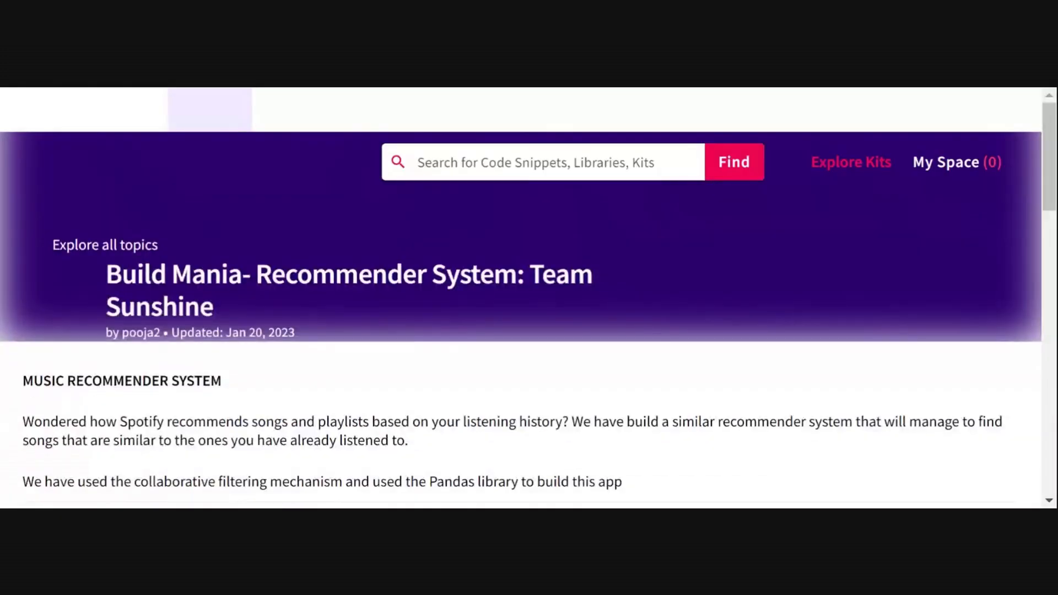
scroll(down, 3)
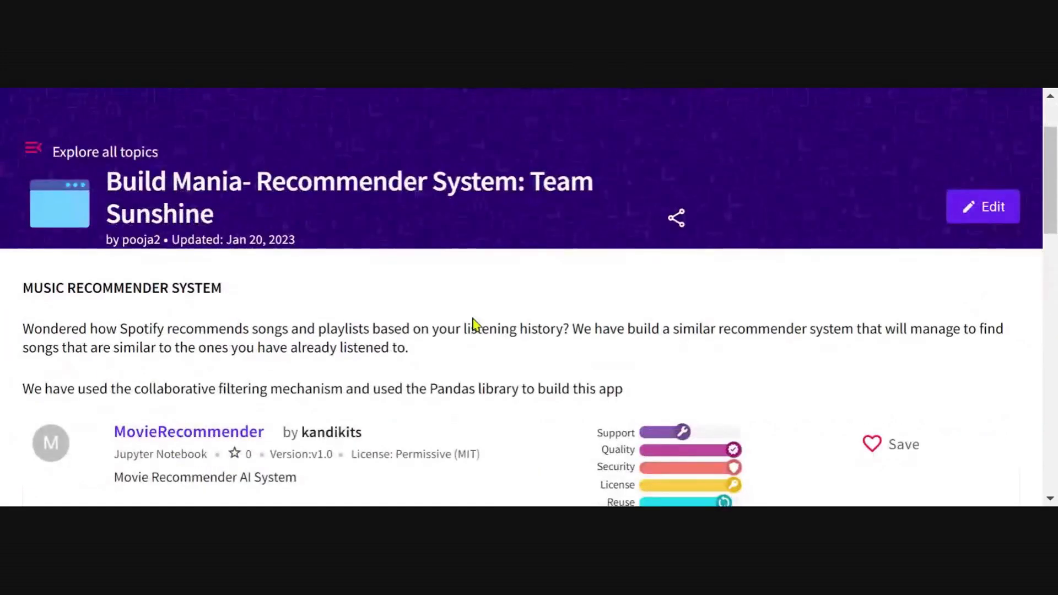
scroll(down, 3)
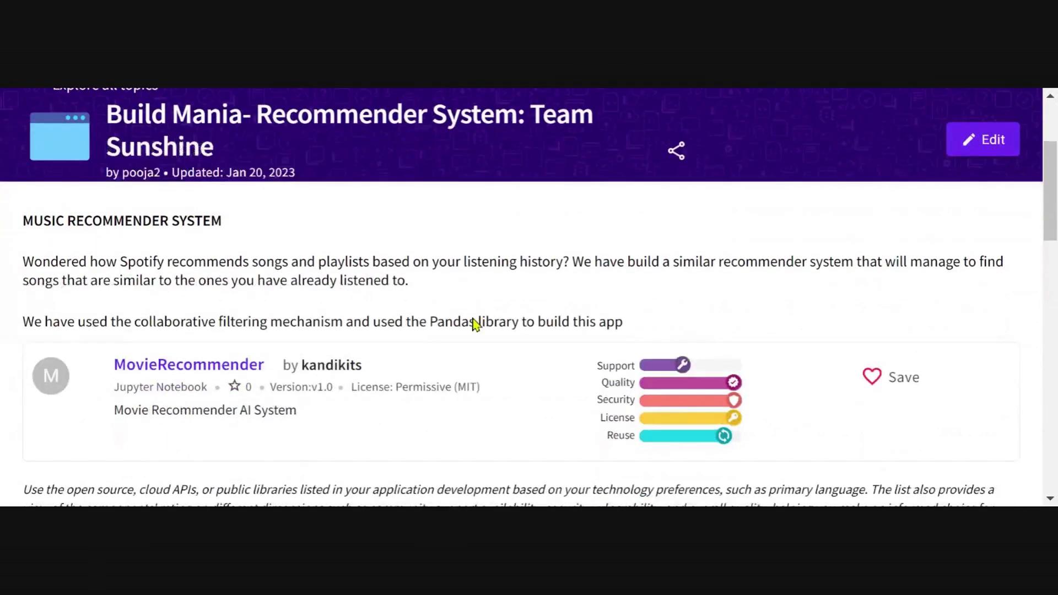
scroll(down, 3)
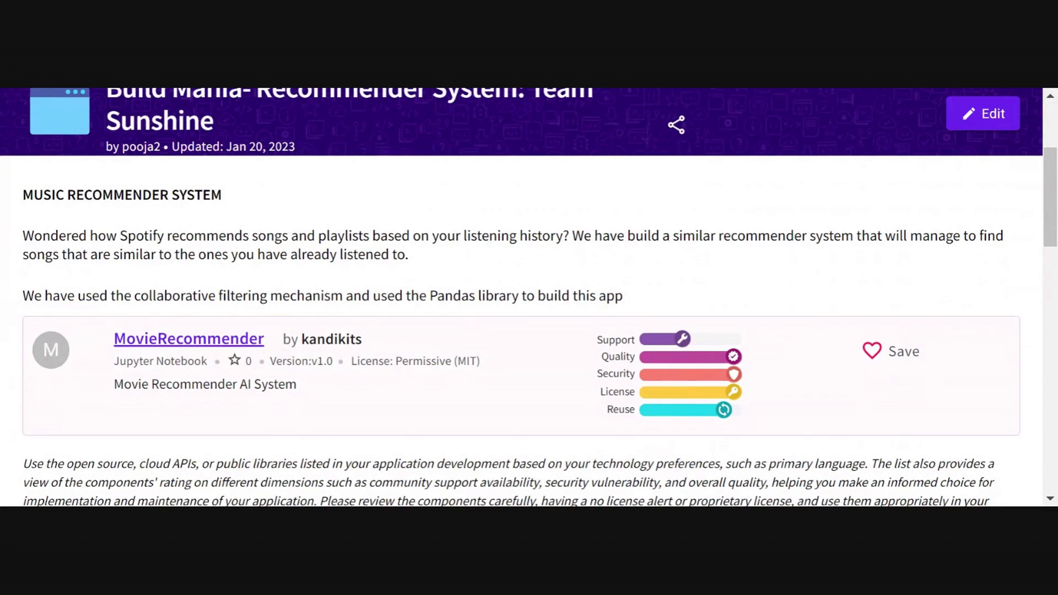
mouse_move(569, 371)
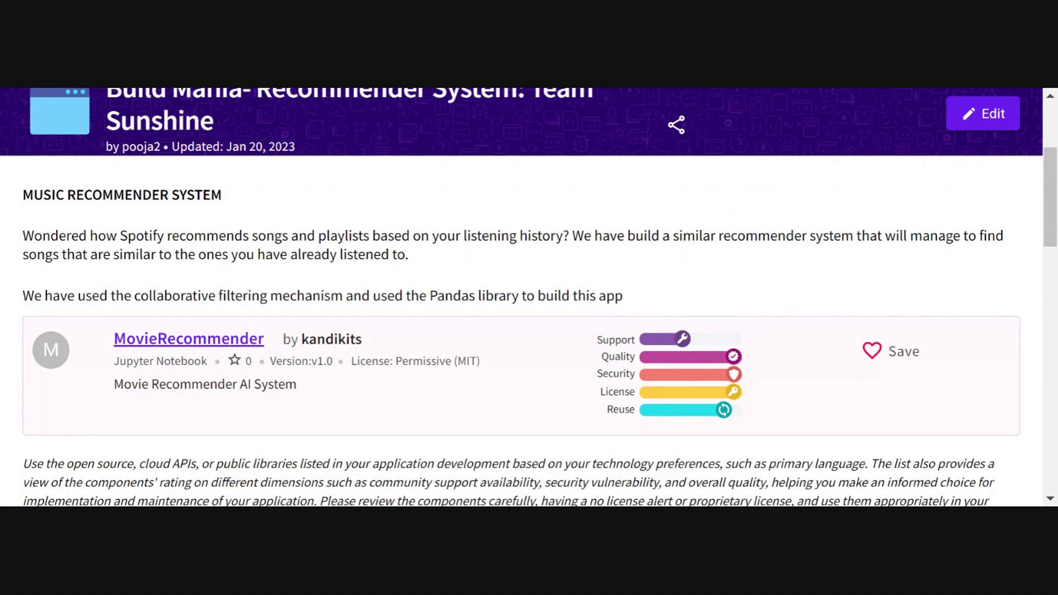
scroll(up, 3)
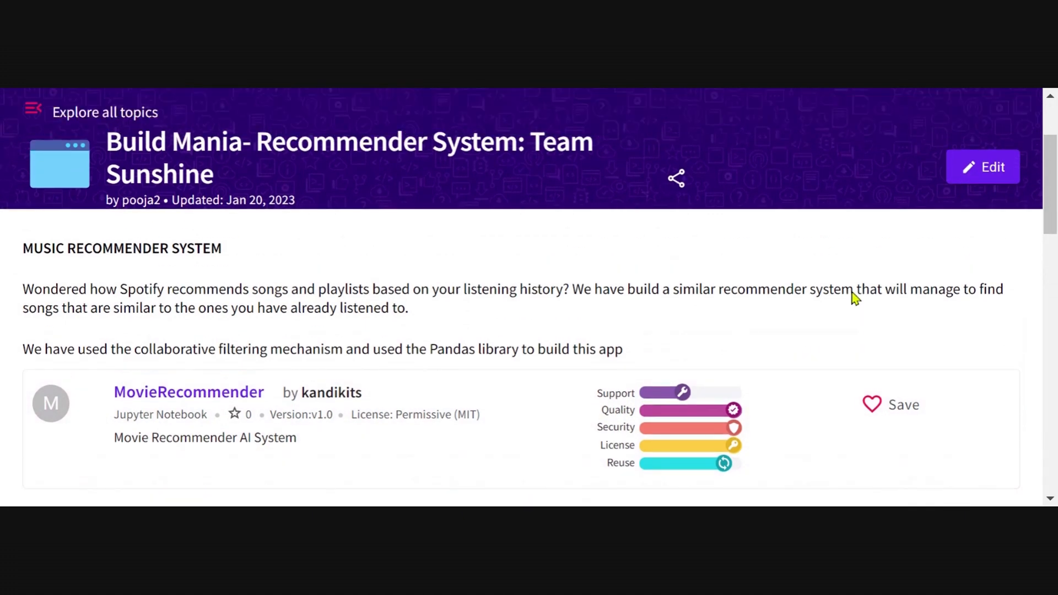
scroll(up, 3)
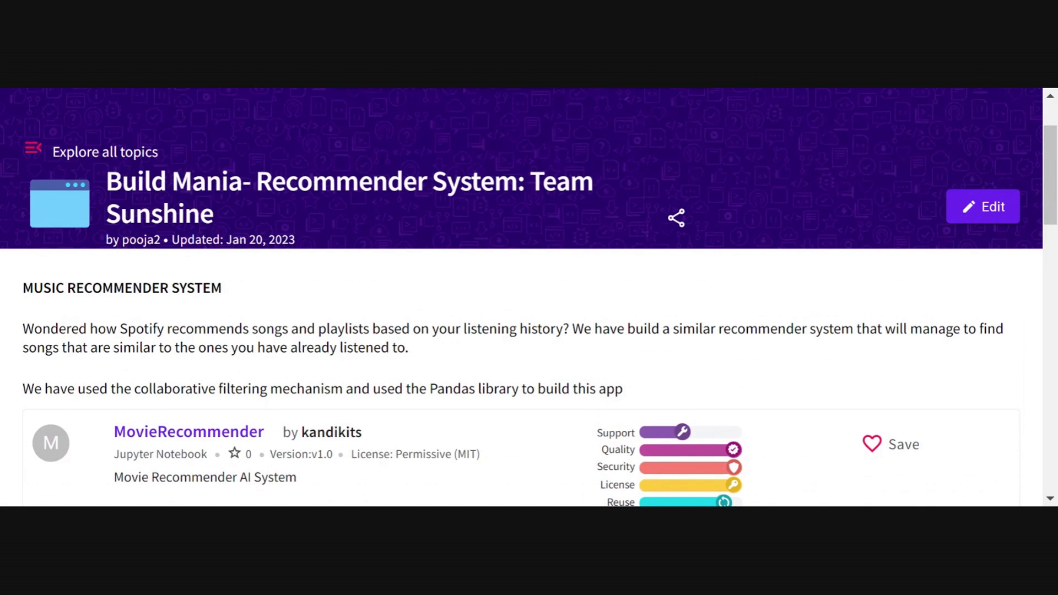
mouse_move(647, 303)
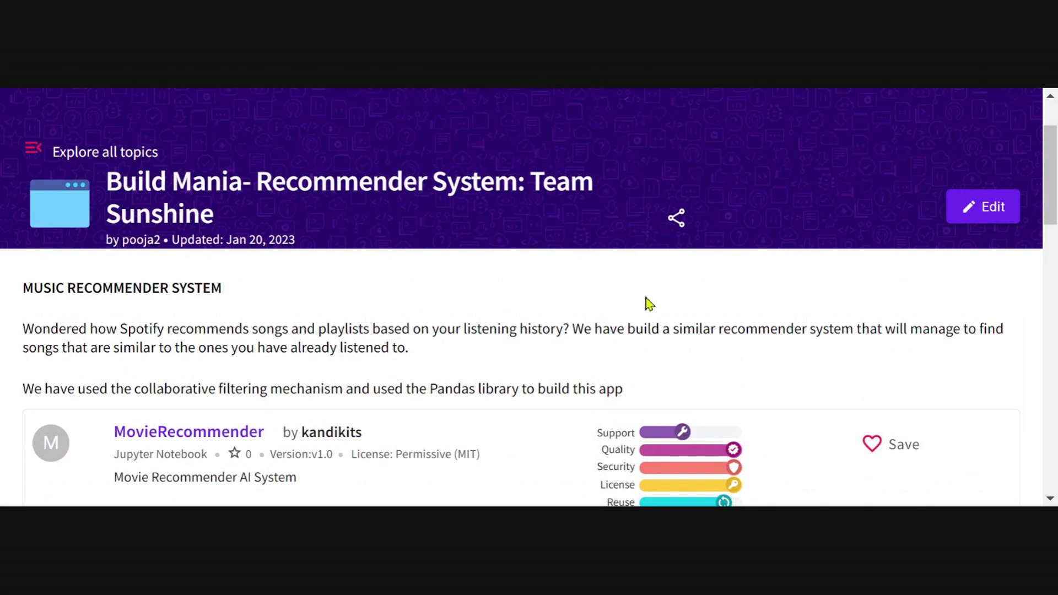
mouse_move(989, 217)
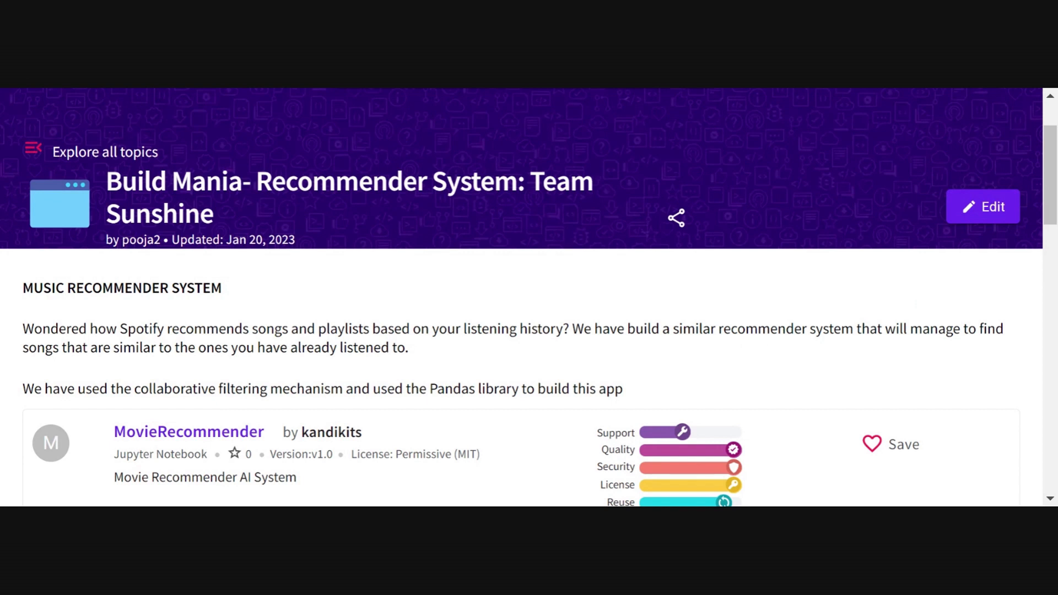
mouse_move(679, 221)
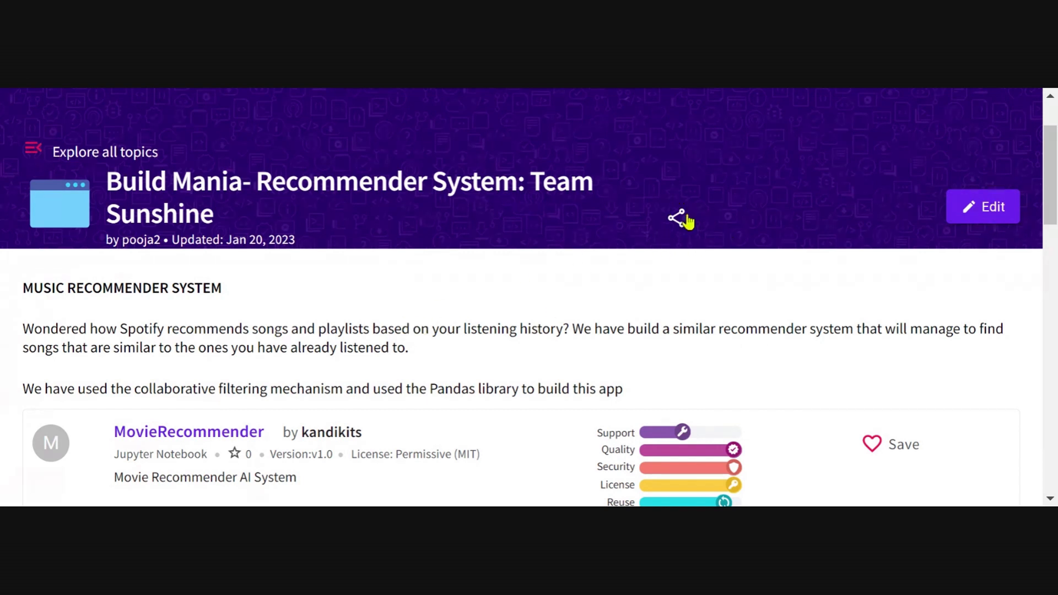
mouse_move(618, 284)
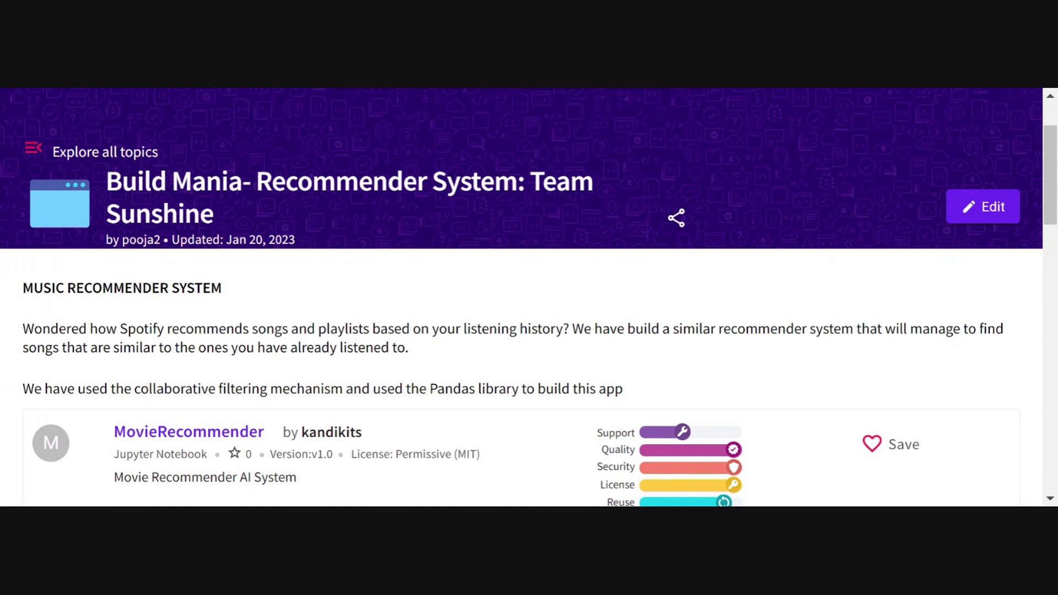
mouse_move(299, 99)
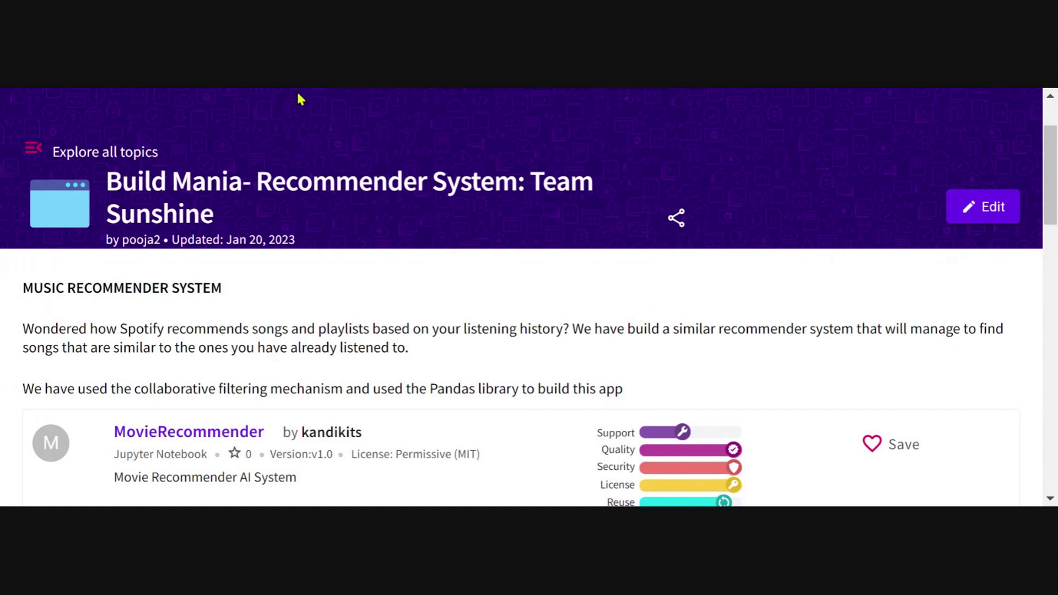
mouse_move(266, 157)
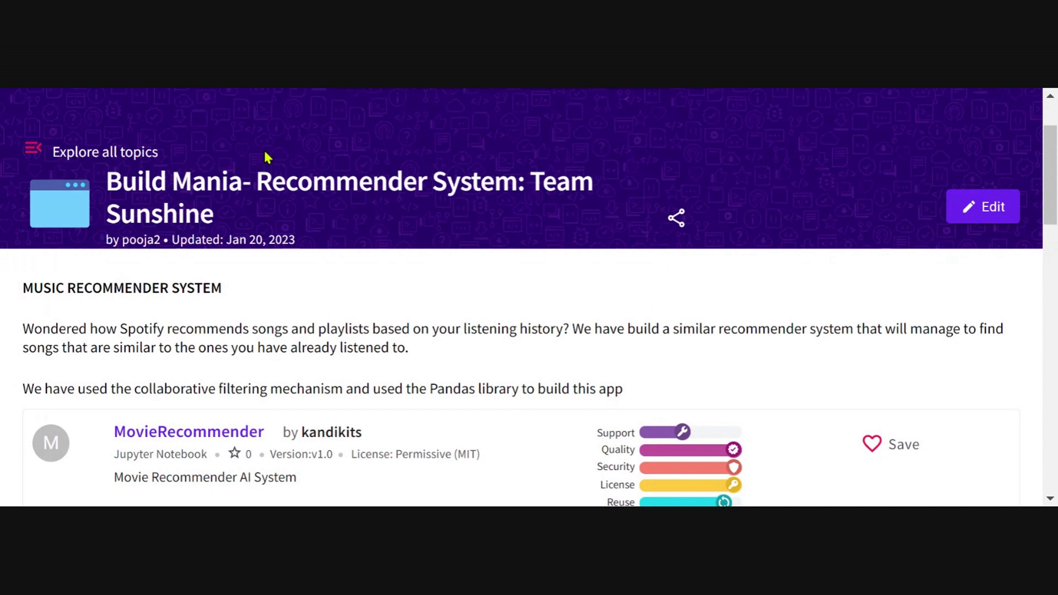